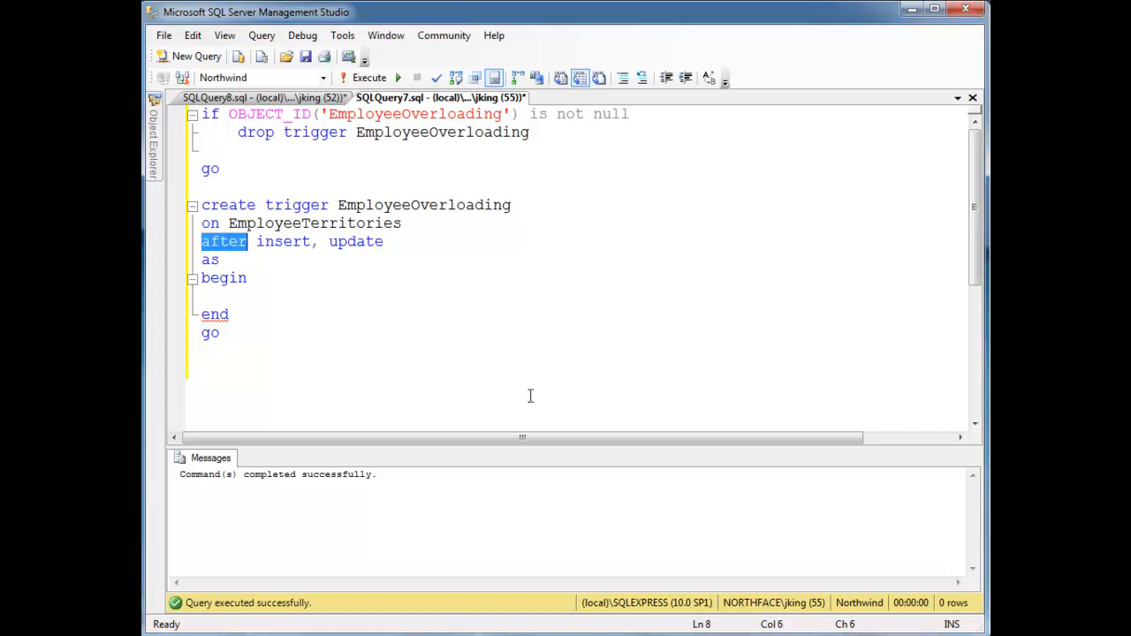
Step: Switch the trigger to 'instead of' and add a test insert of (1, '02345') below it
text(instead of)
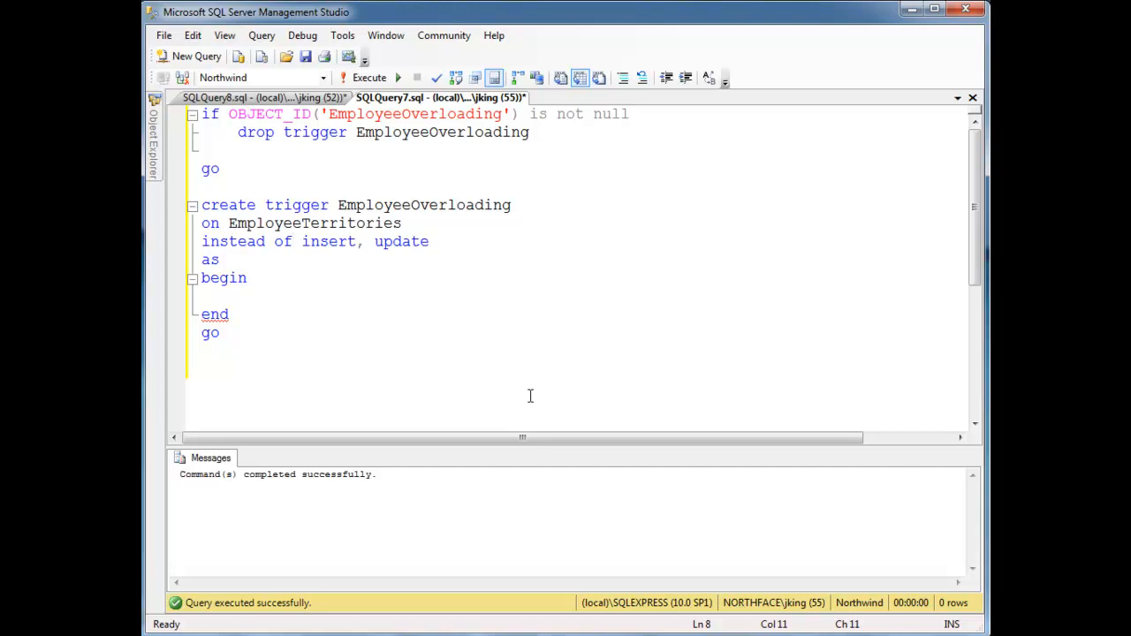
click(220, 259)
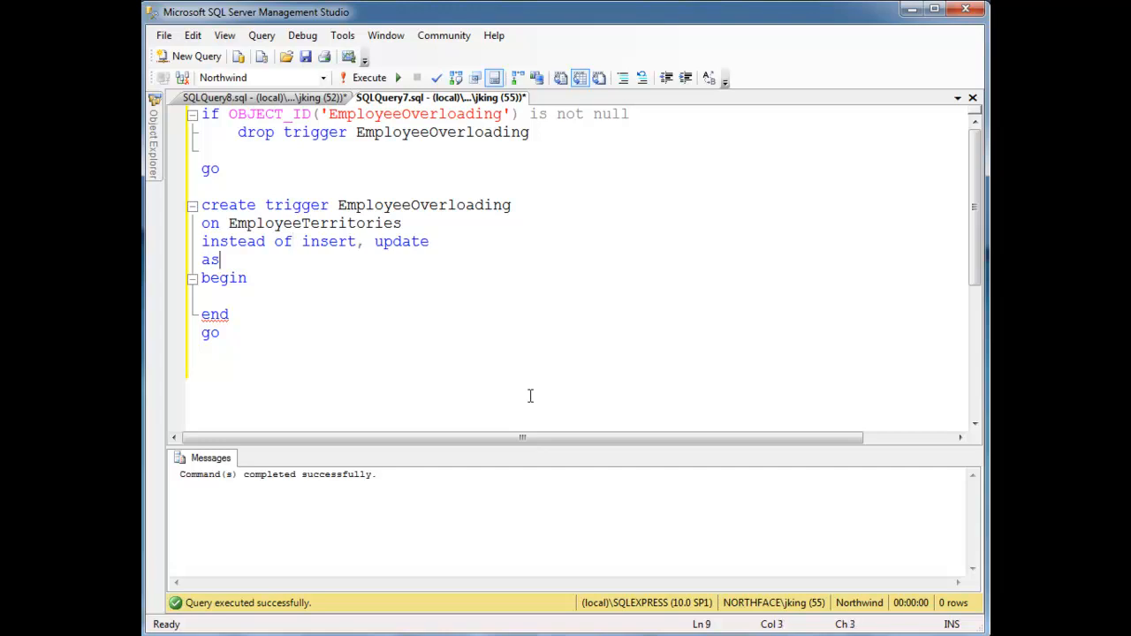
text(insert into EmployeeTerritories)
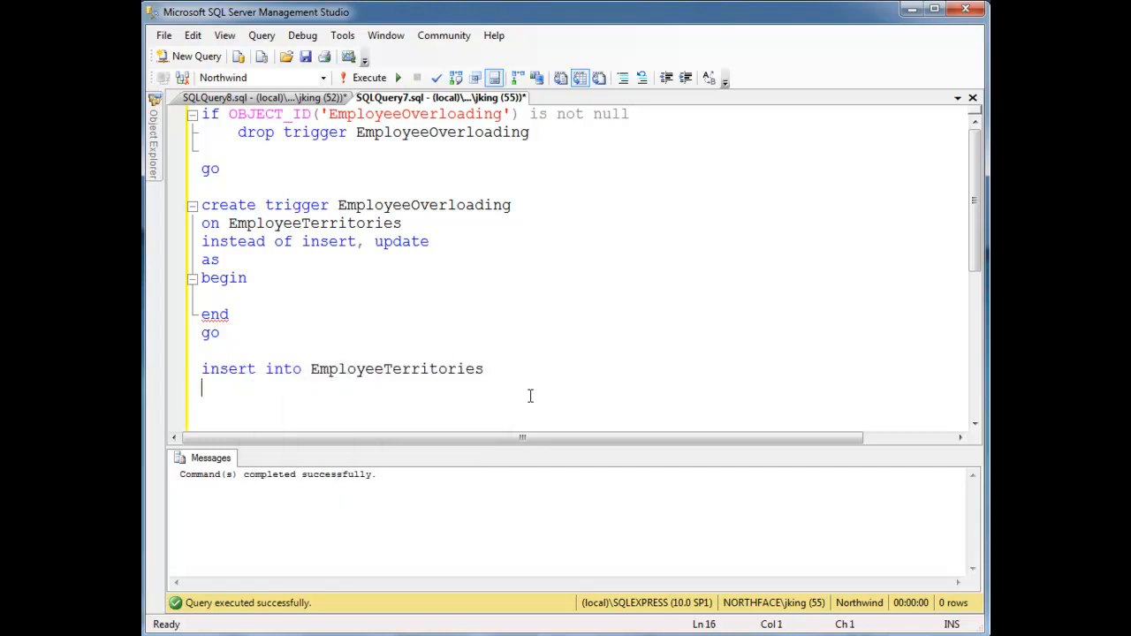
text((1, ')
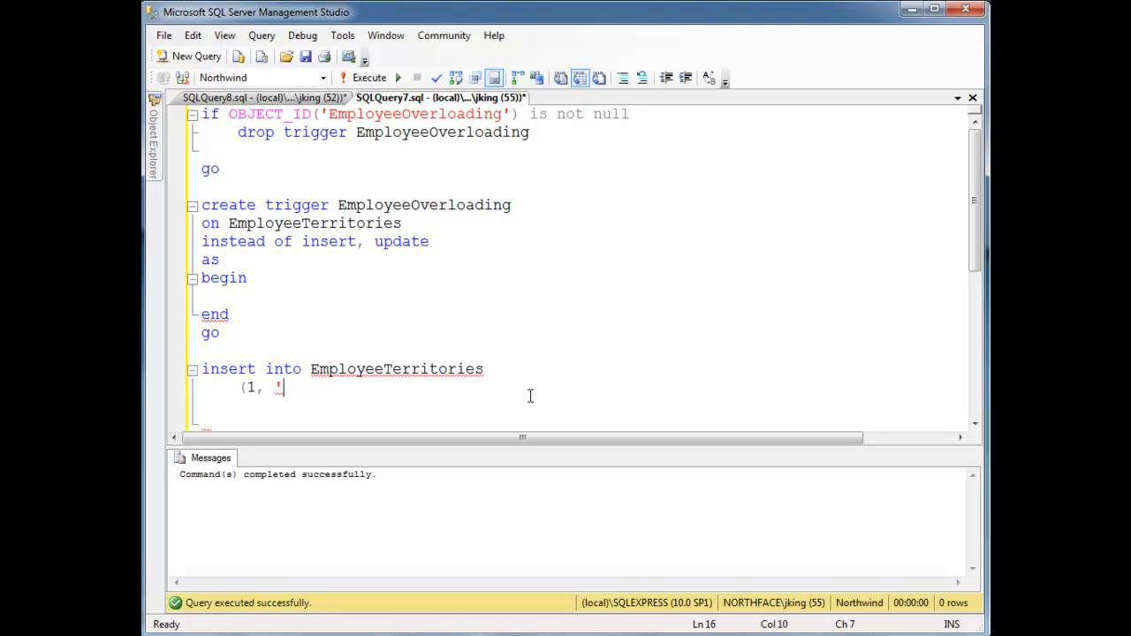
text(2345')
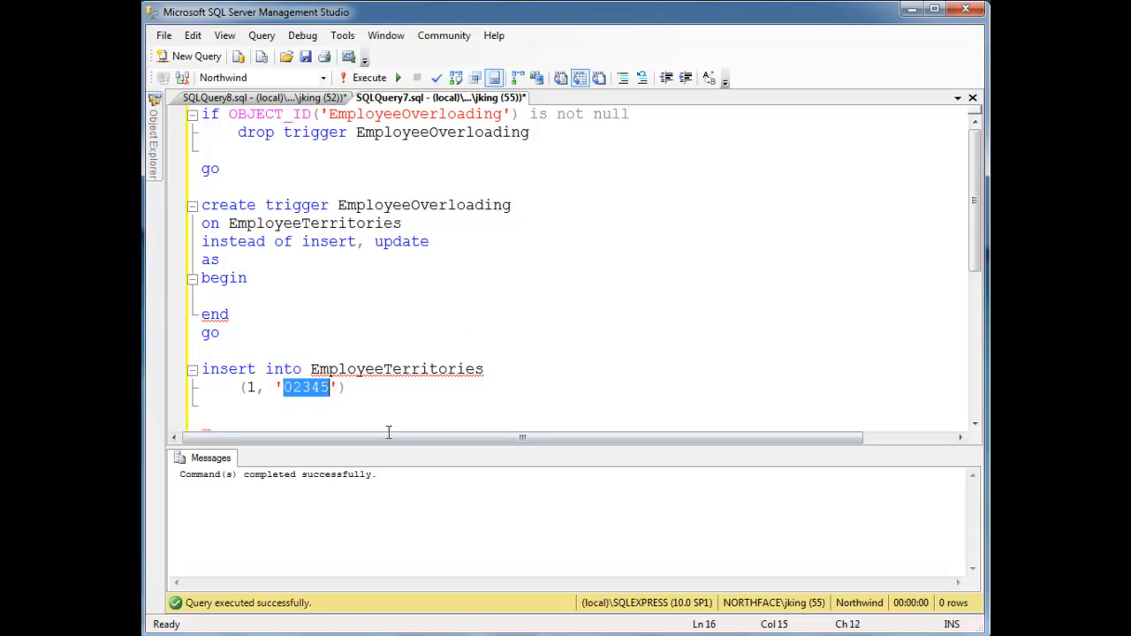
click(358, 388)
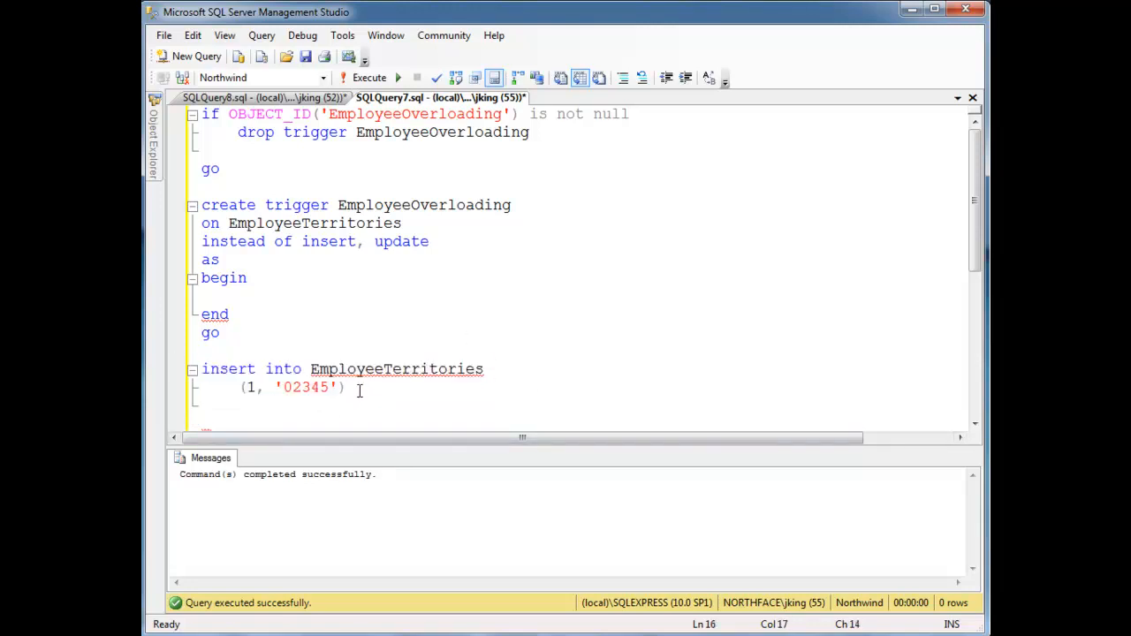
click(304, 223)
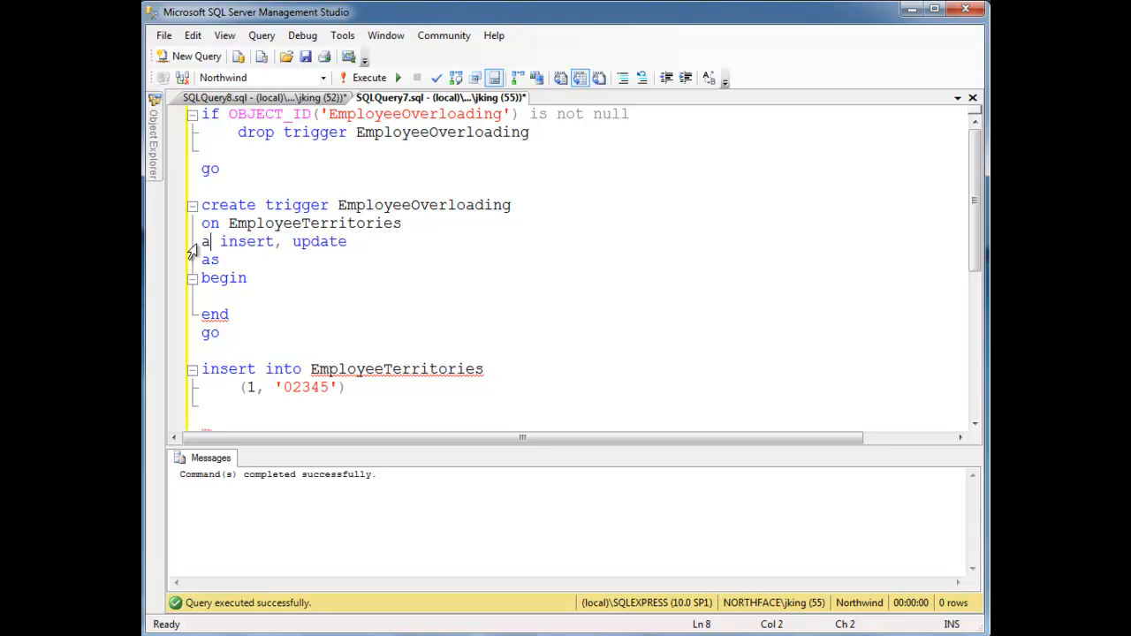
Step: Restore 'after' and write SELECT * FROM EmployeeTerritories WHERE EmployeeID = (SELECT EmployeeID FROM inserted)
text(fter)
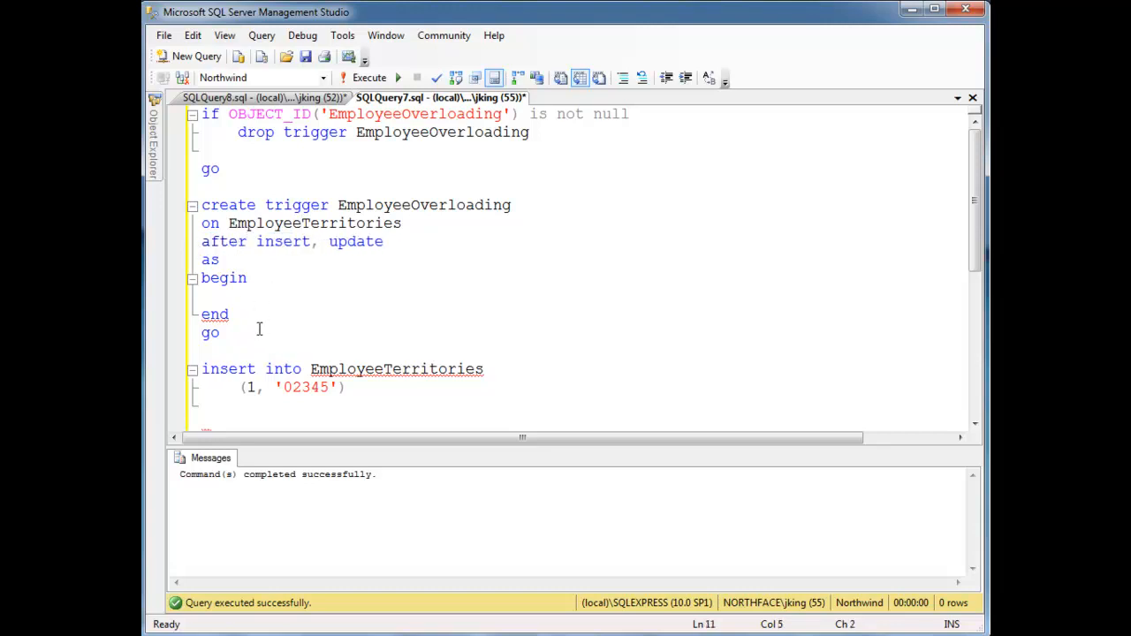
drag(202, 353, 348, 393)
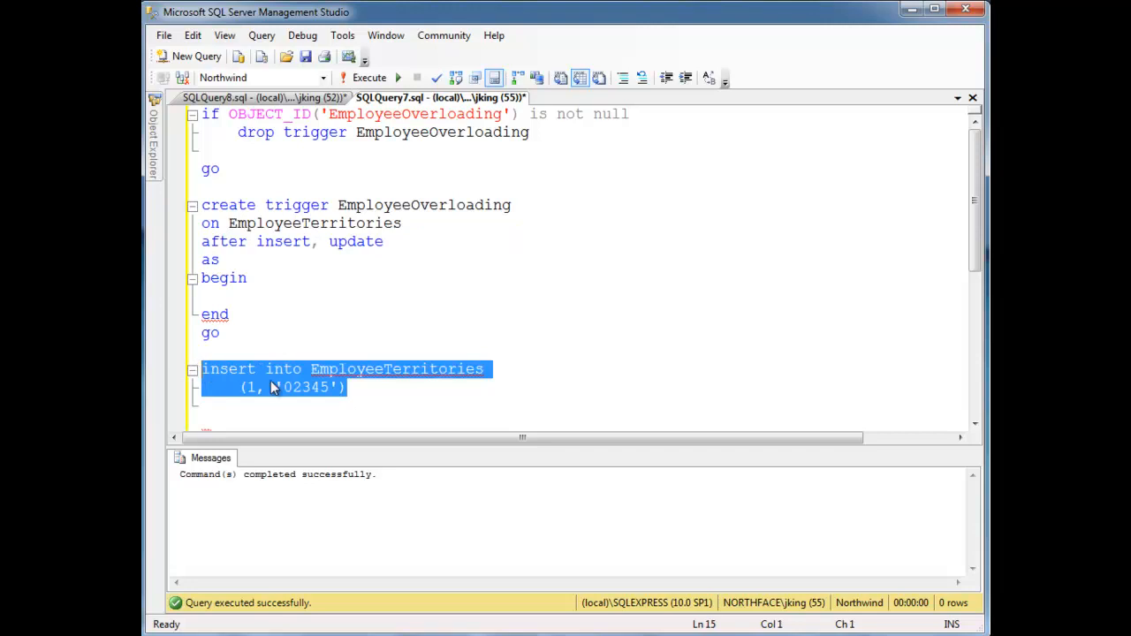
text(selec)
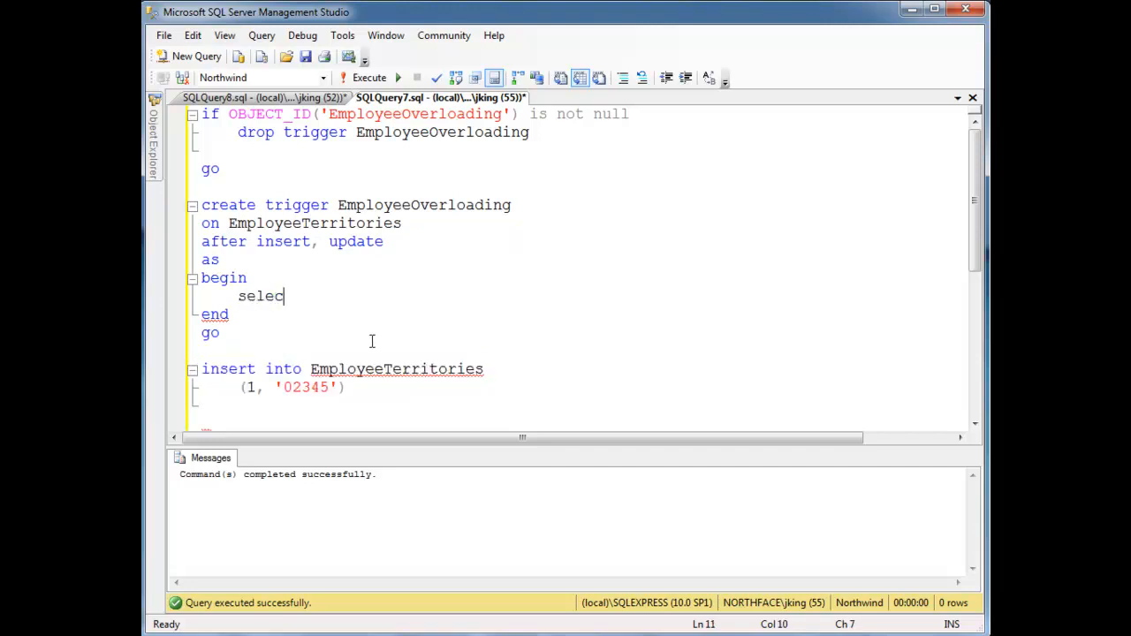
text(*)
text(from)
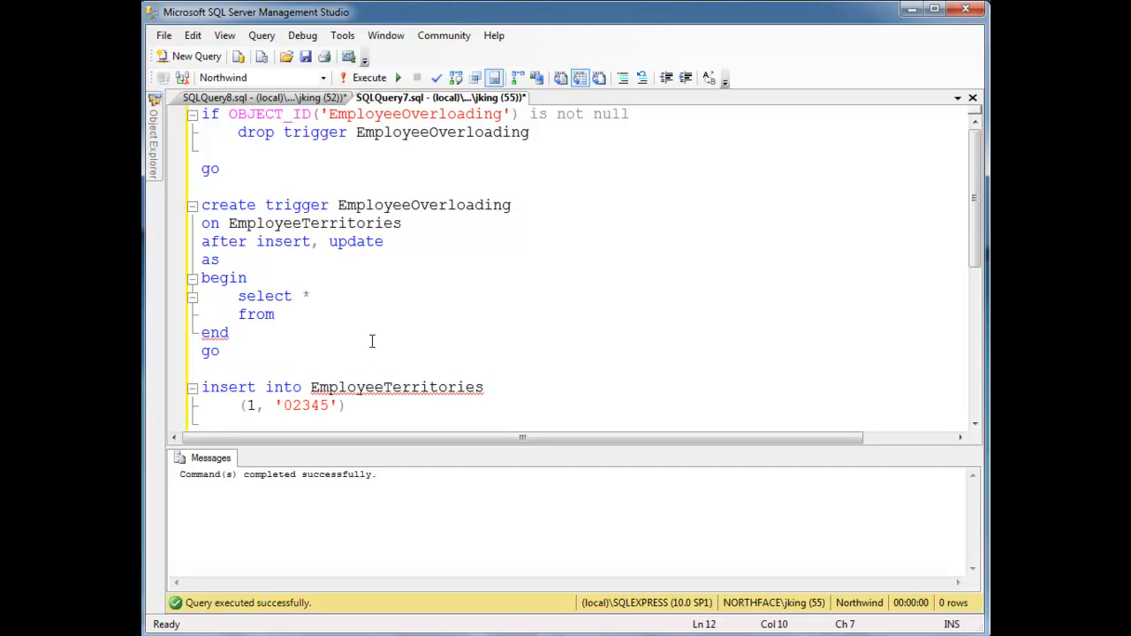
text(EmployeeTerritories)
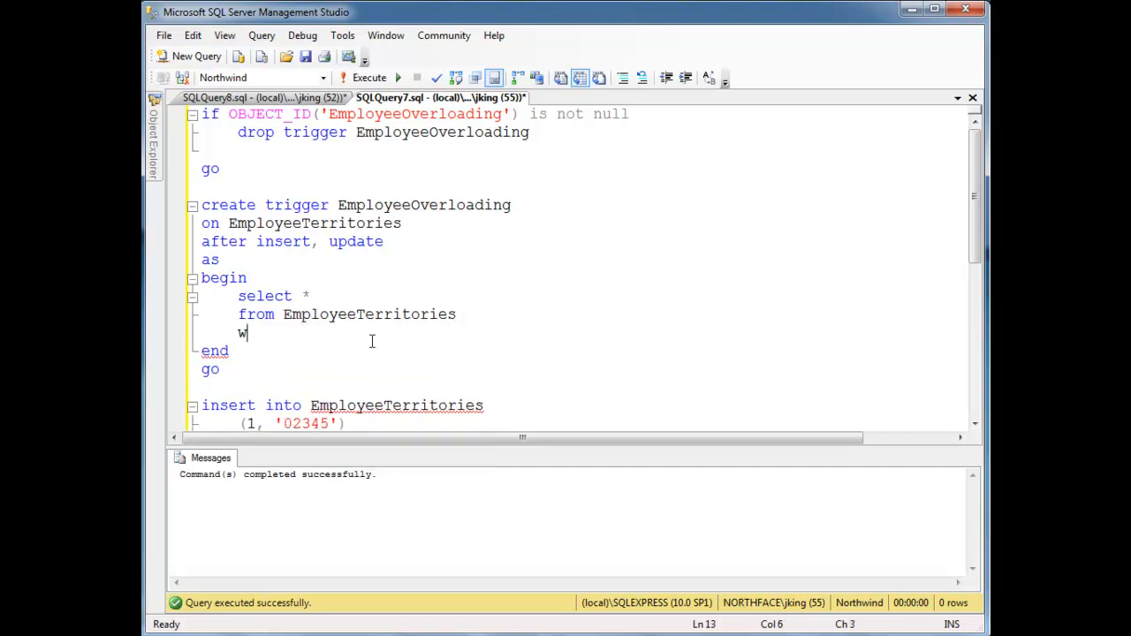
text(here EmployeeID)
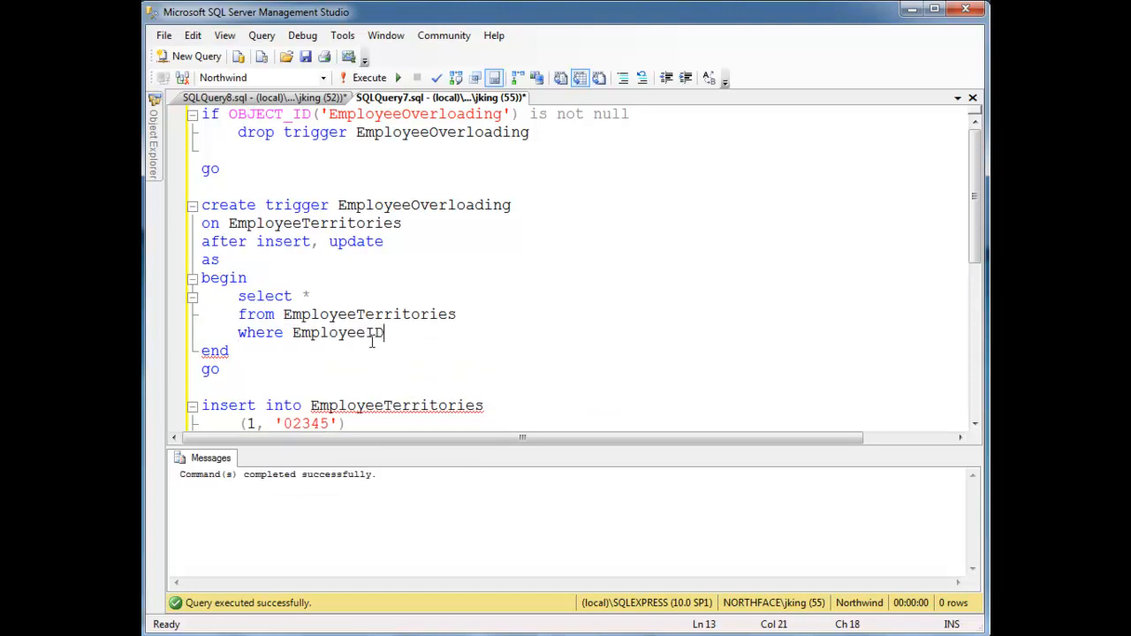
text(= (select)
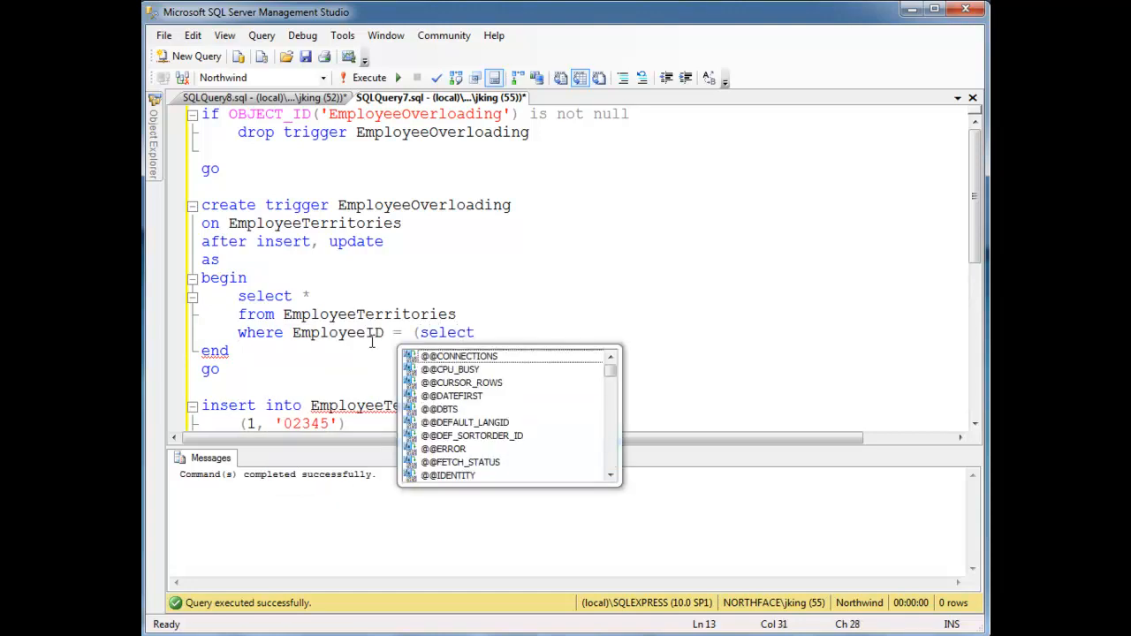
text(EmployeeID from)
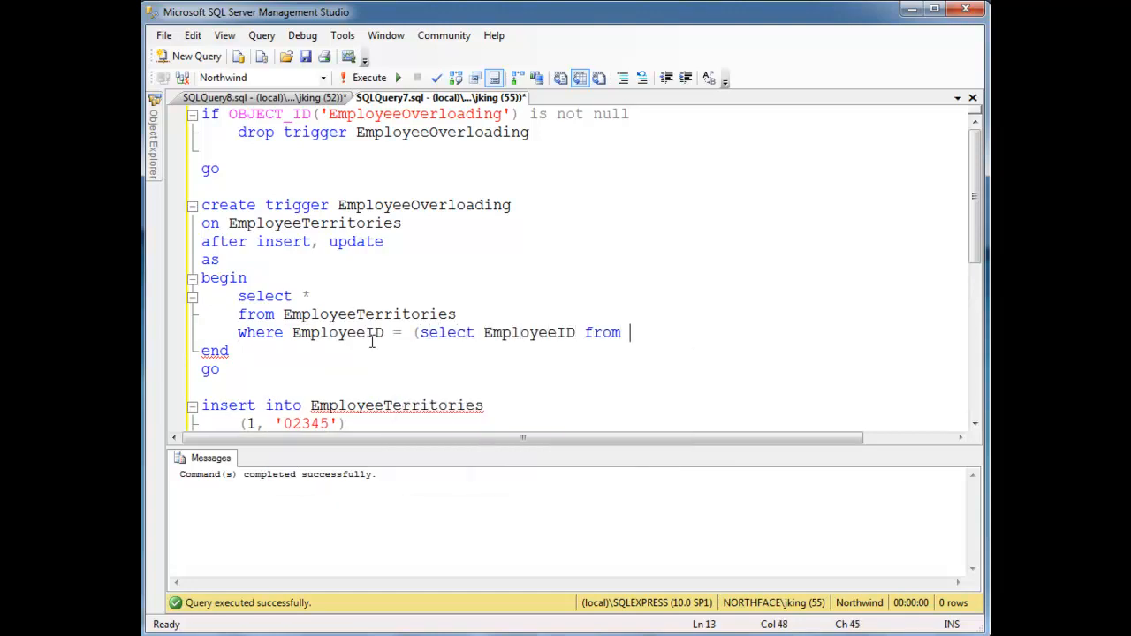
text(inserted))
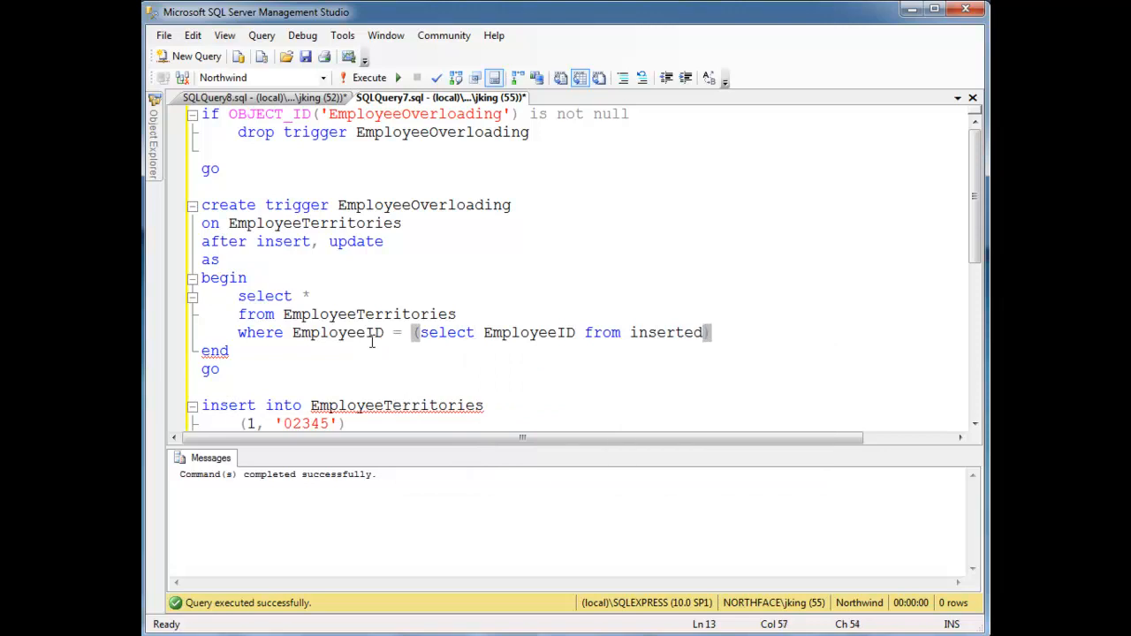
Step: Review the trigger definition and its subquery reading from inserted
double_click(665, 332)
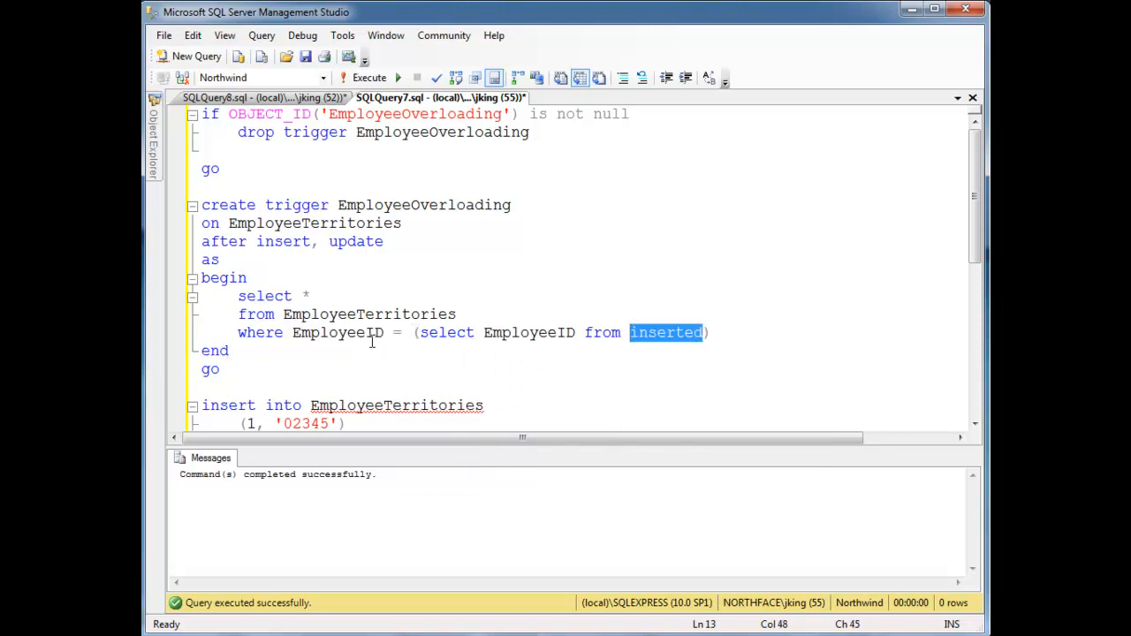
drag(202, 242, 221, 370)
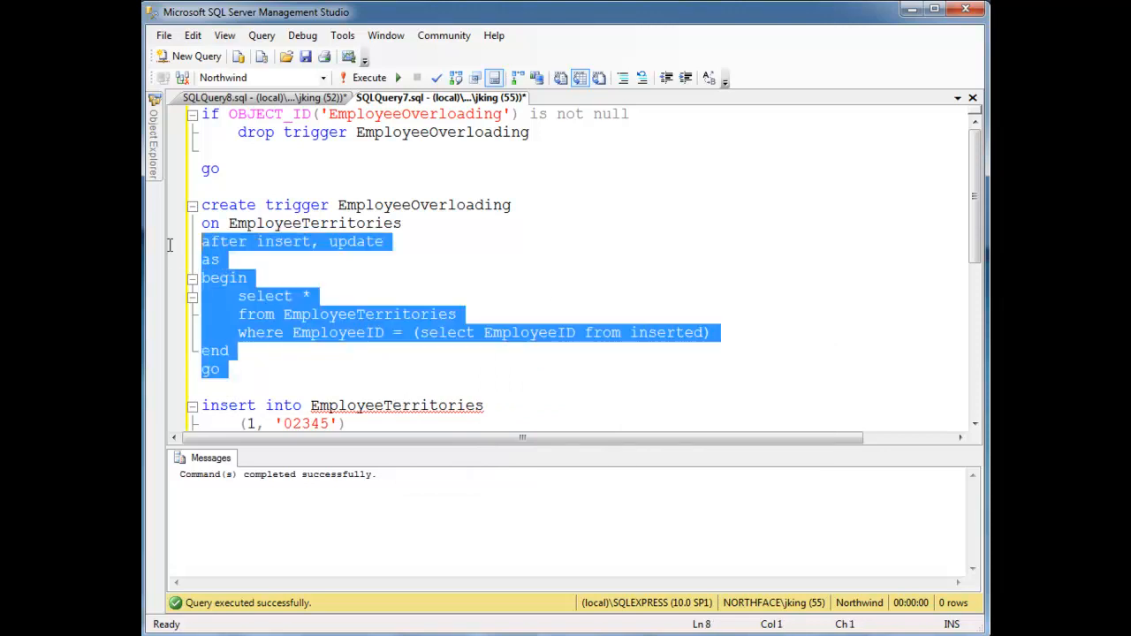
click(383, 241)
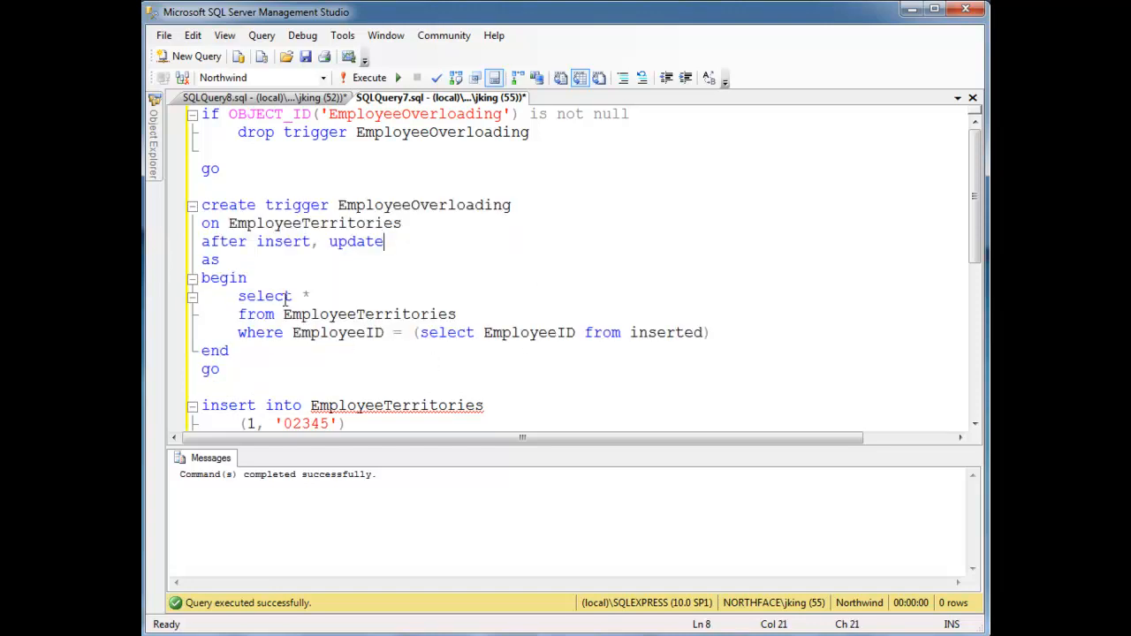
click(309, 296)
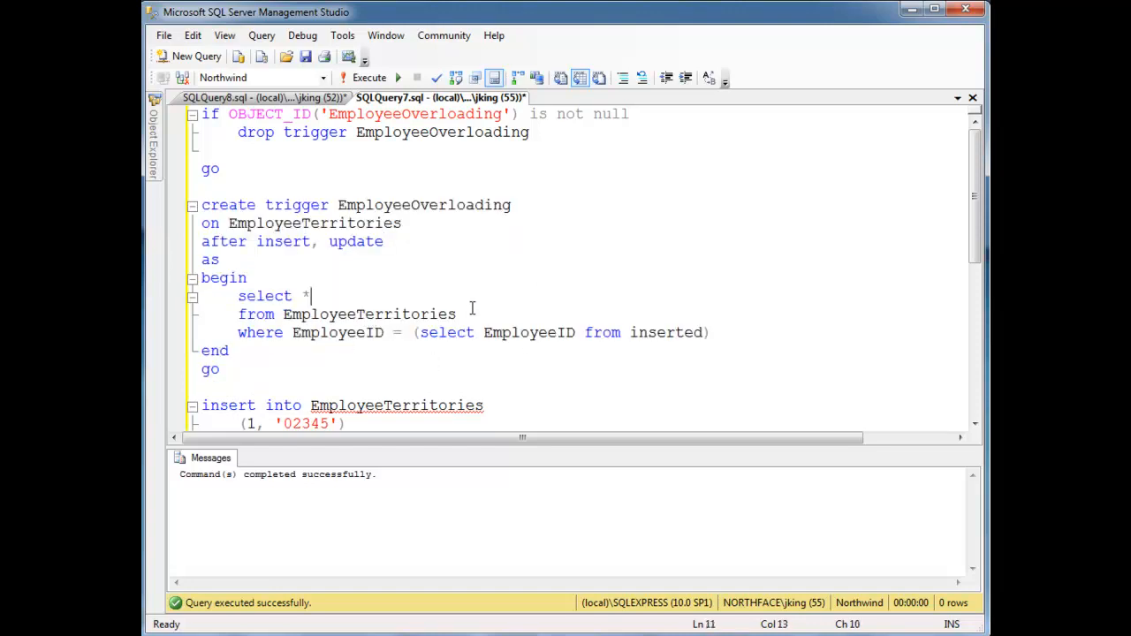
double_click(337, 332)
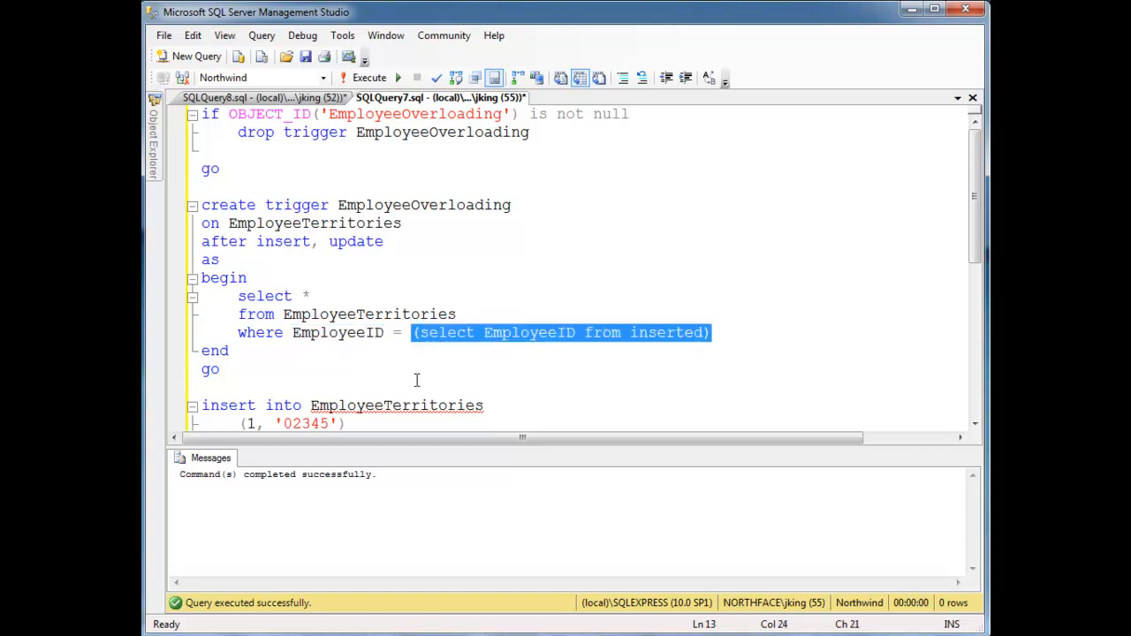
scroll(down, 3)
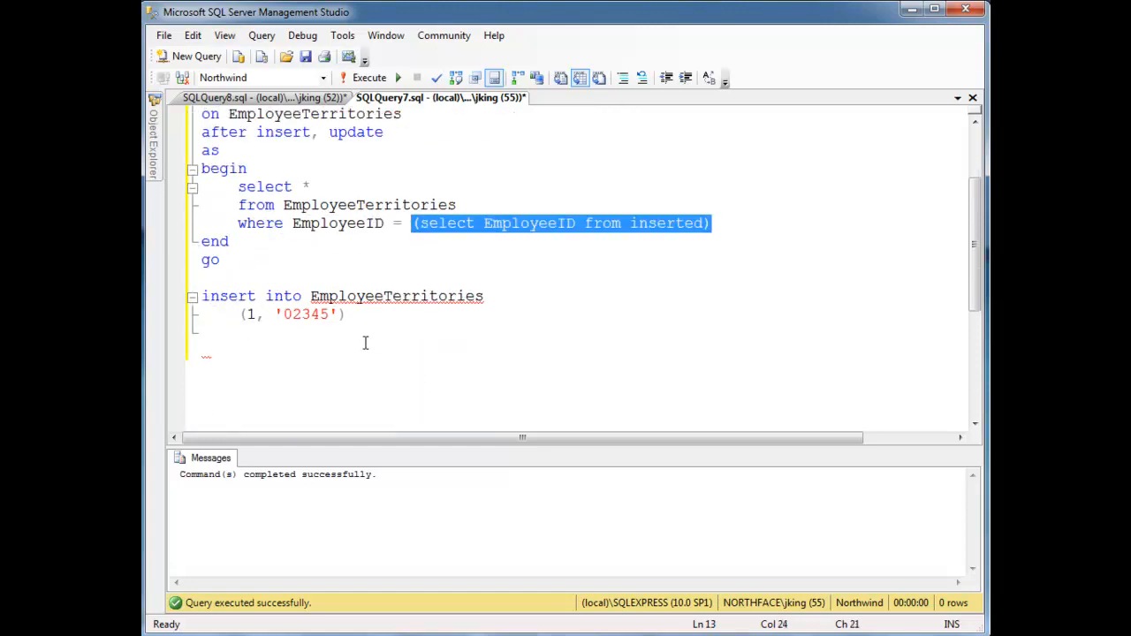
Step: Run DELETE FROM EmployeeTerritories WHERE EmployeeID = 1, then begin SELECT * FROM EmployeeTerritories
text(select *)
text(from EmployeeTerritories)
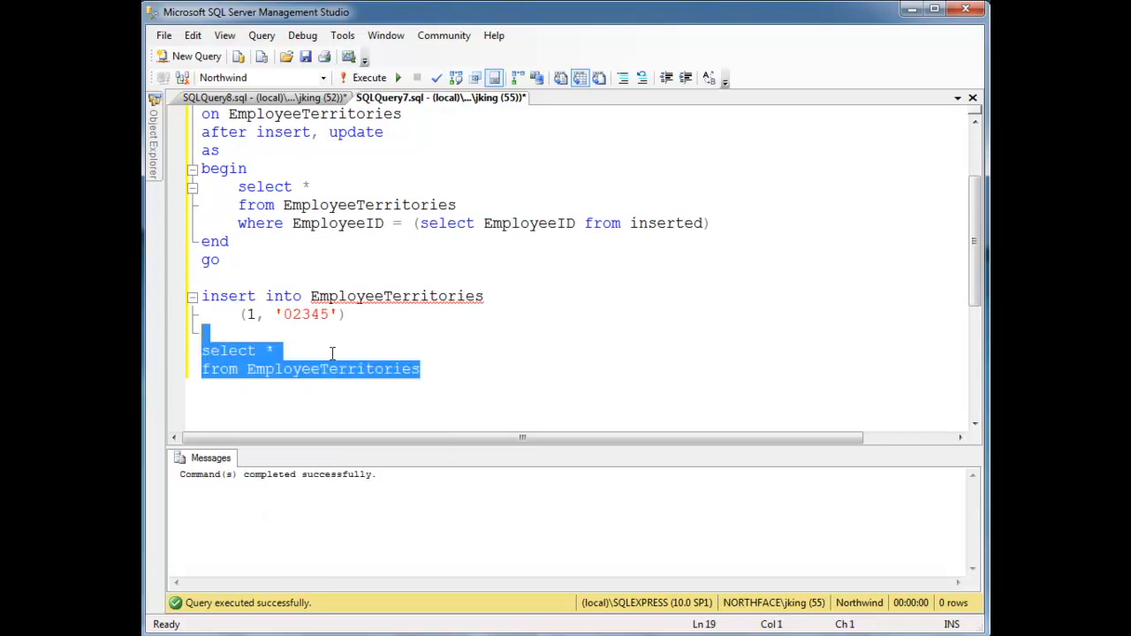
text(delet)
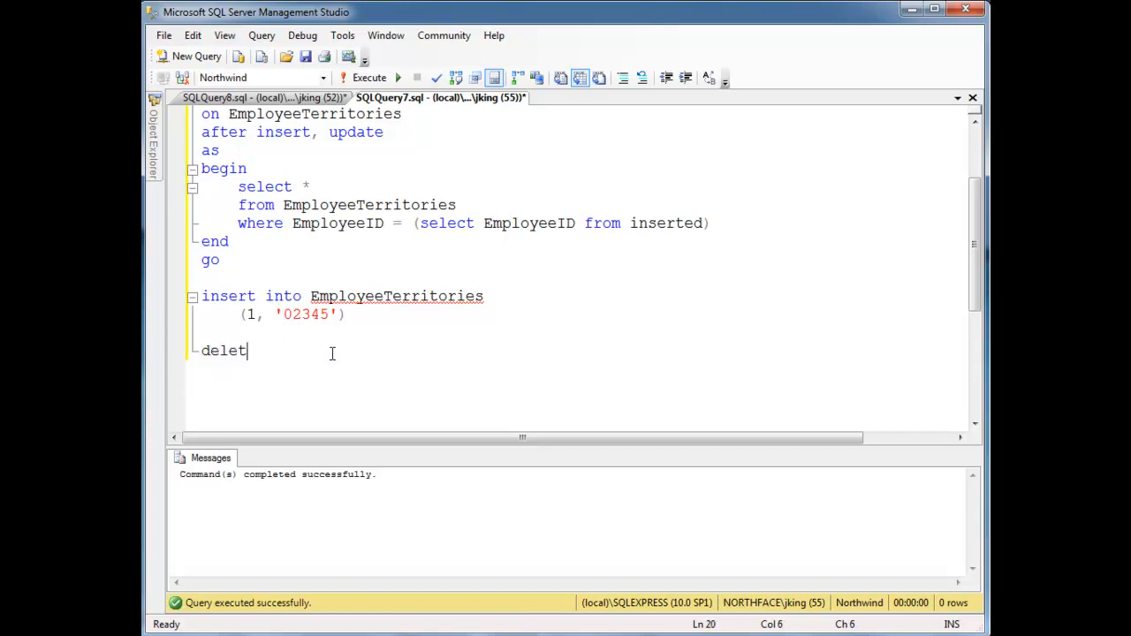
text(e from EmployeeTerritories where EmployeeID = 1)
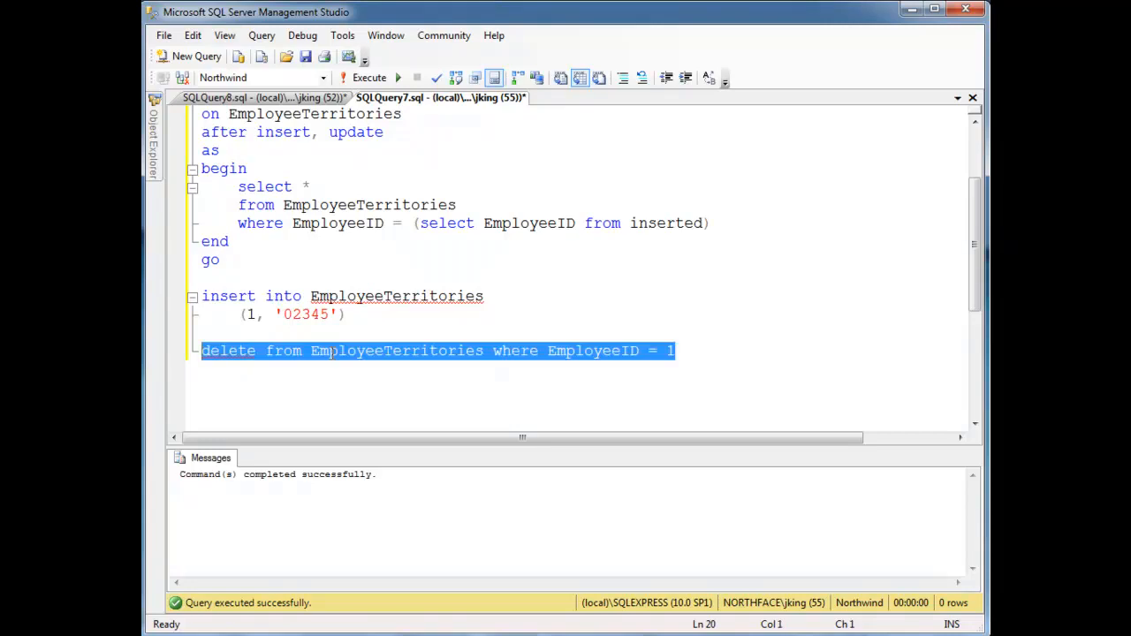
click(368, 78)
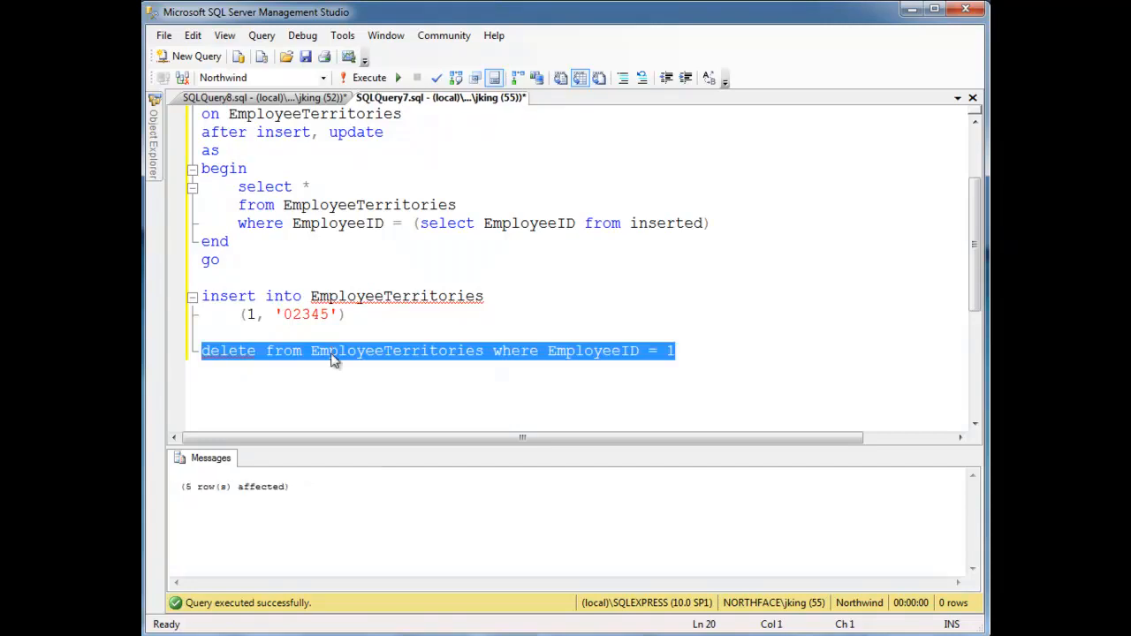
text(select *)
text(from EmployeeTerritories)
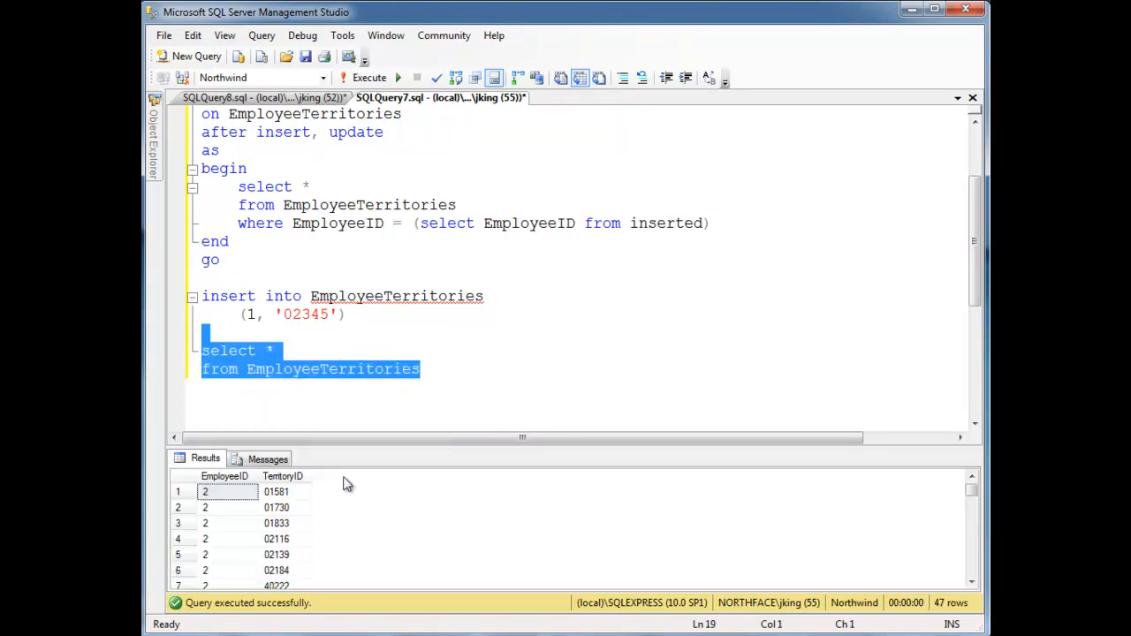
mouse_move(229, 502)
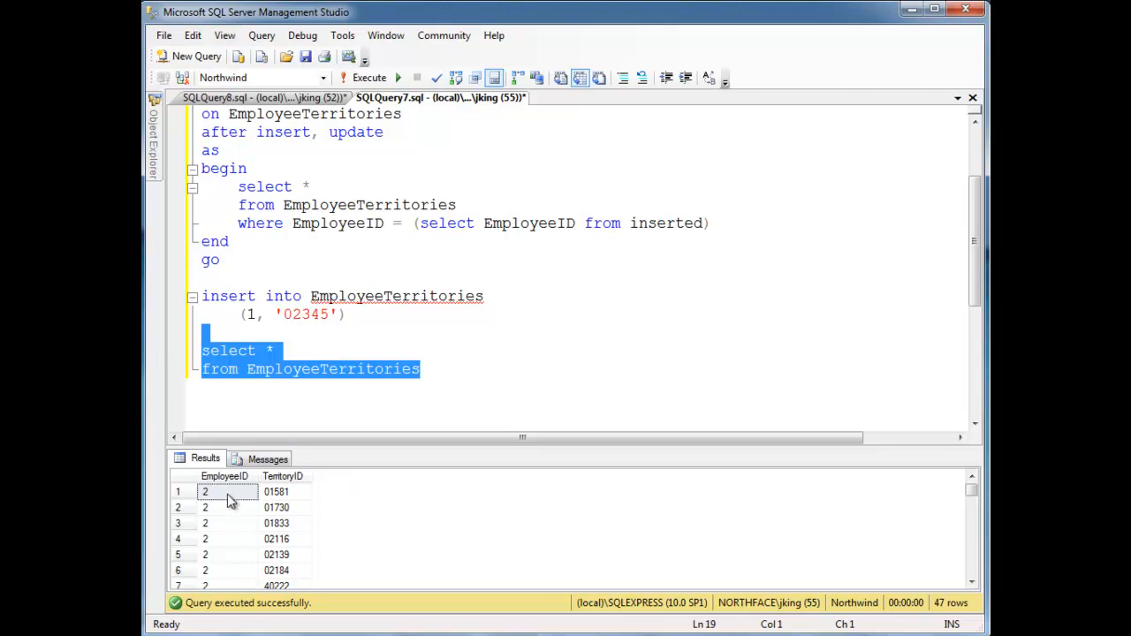
mouse_move(293, 537)
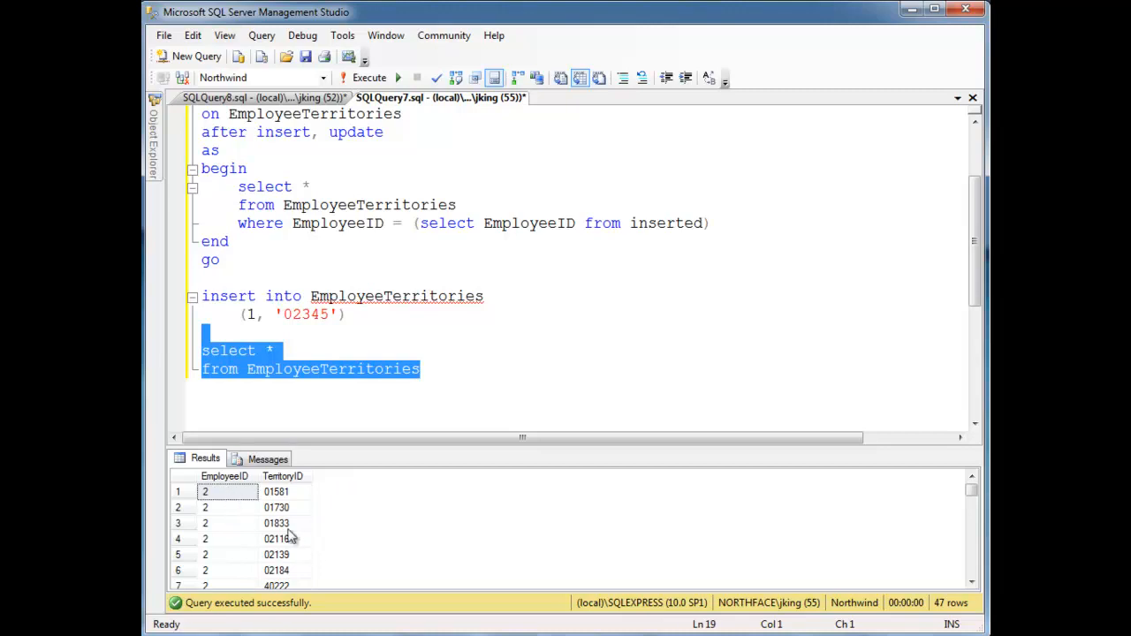
Step: Change the test insert's territory from 02345 to 01833 and order the select by EmployeeID
click(277, 523)
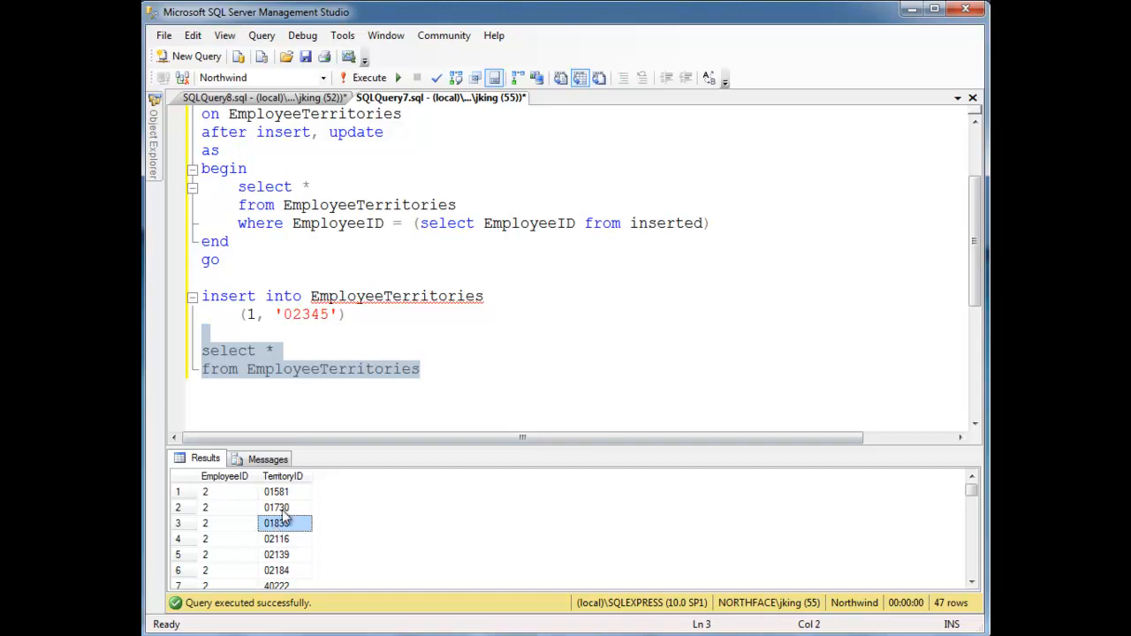
double_click(305, 315)
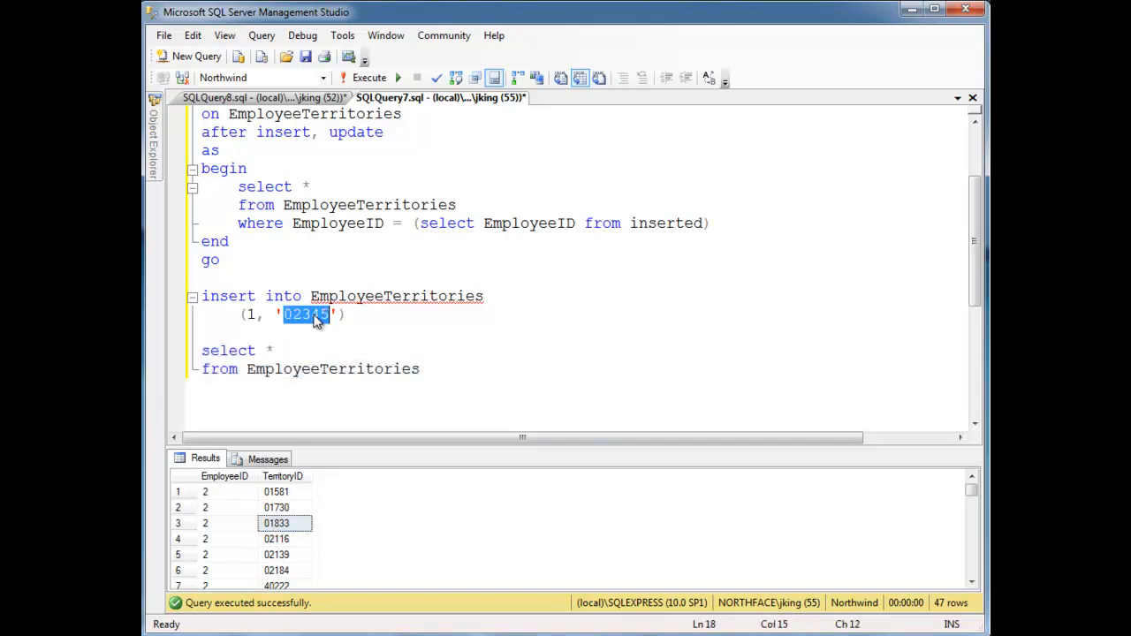
text(01833)
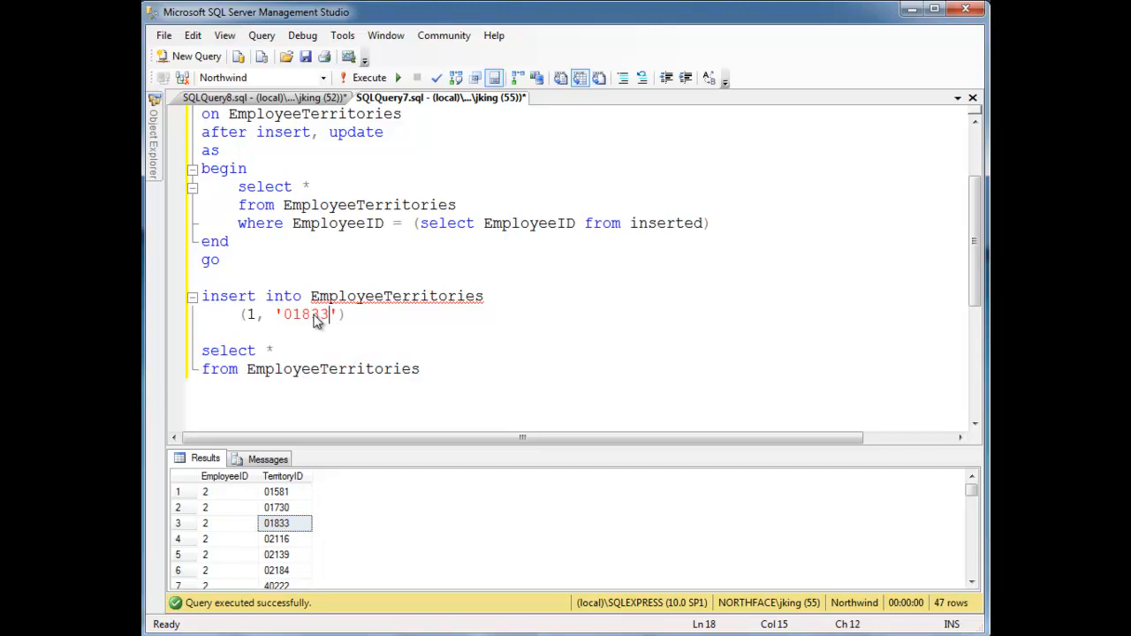
scroll(up, 3)
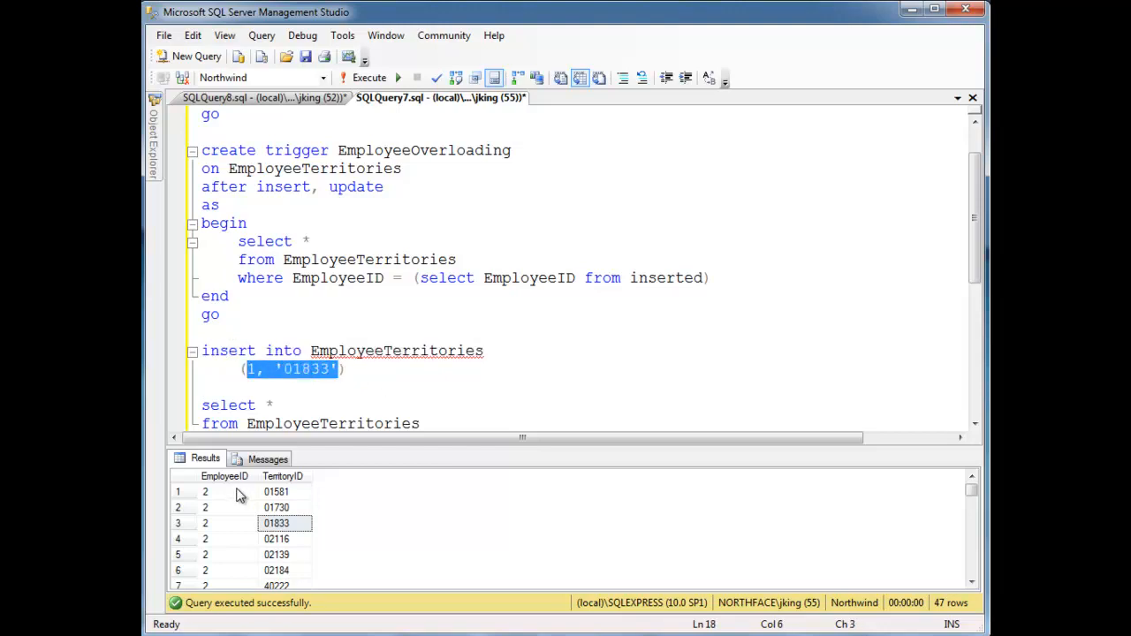
mouse_move(304, 374)
text(order by)
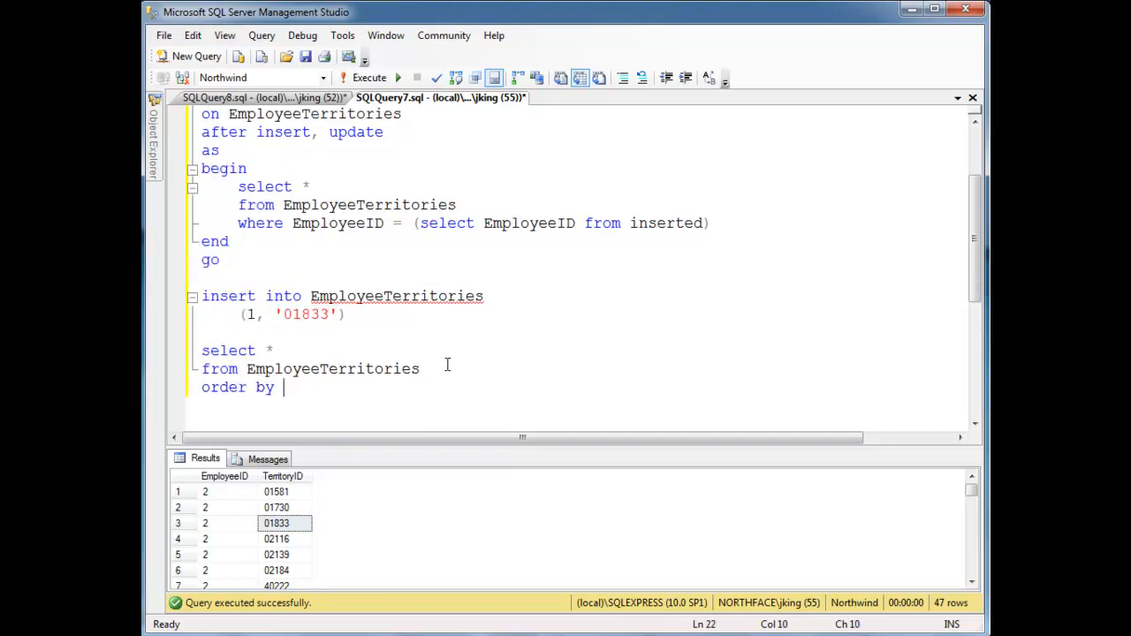
text(EmployeeID)
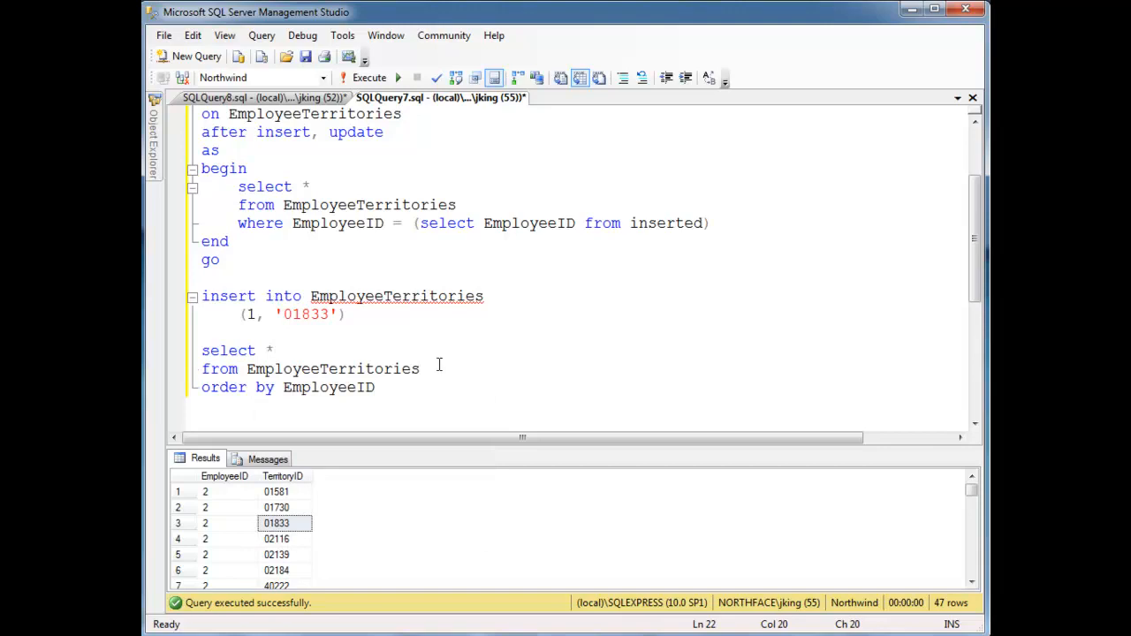
scroll(up, 3)
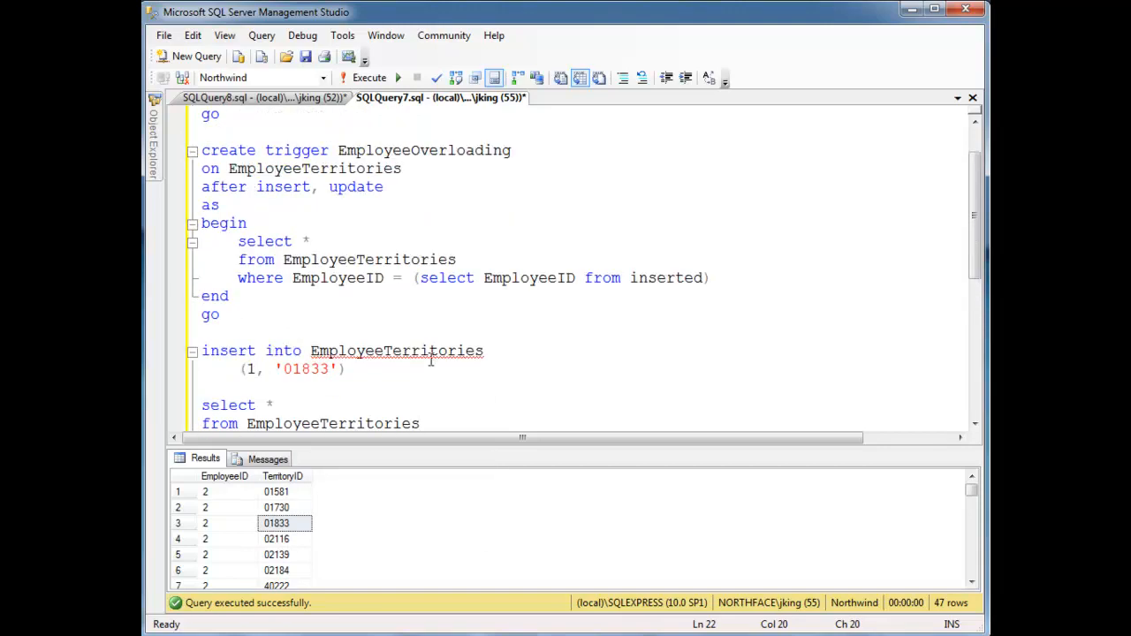
click(221, 315)
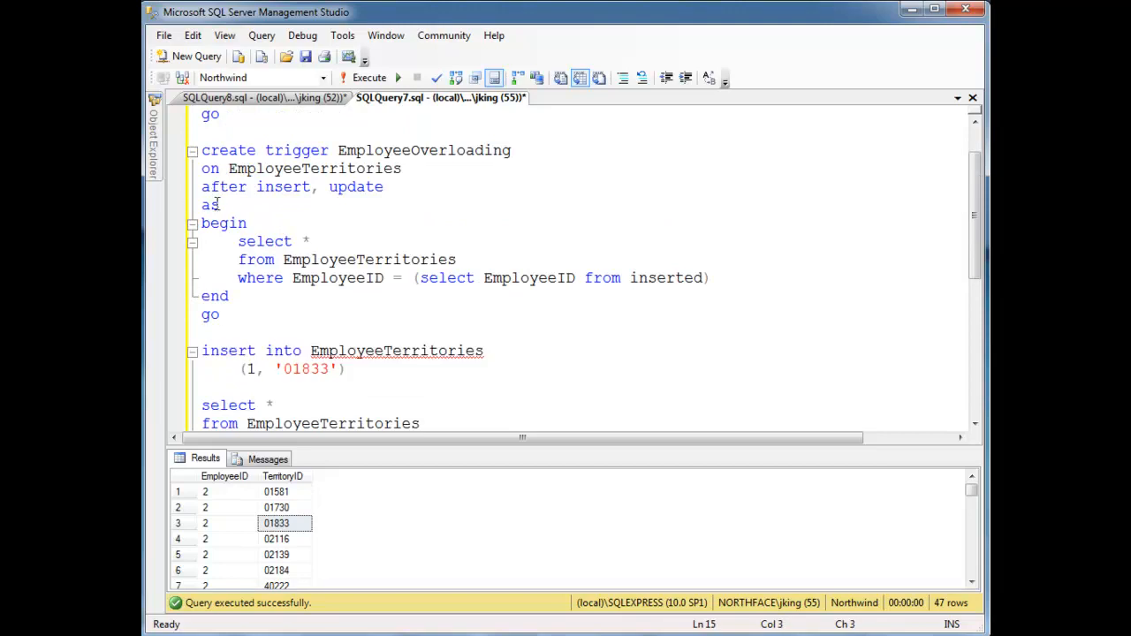
click(202, 186)
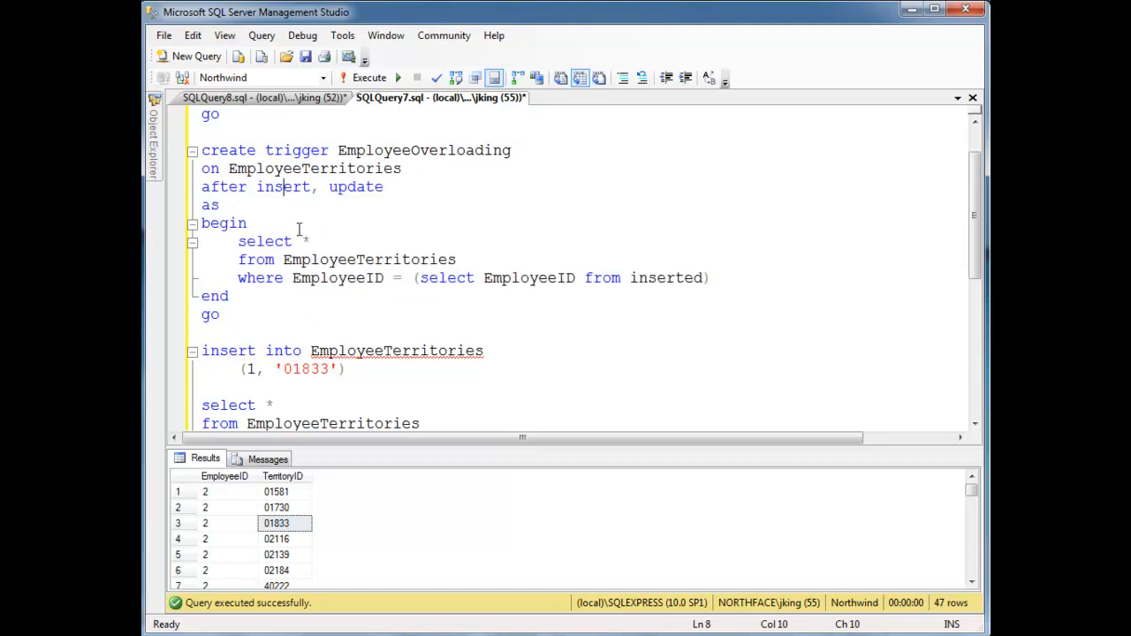
drag(238, 242, 710, 278)
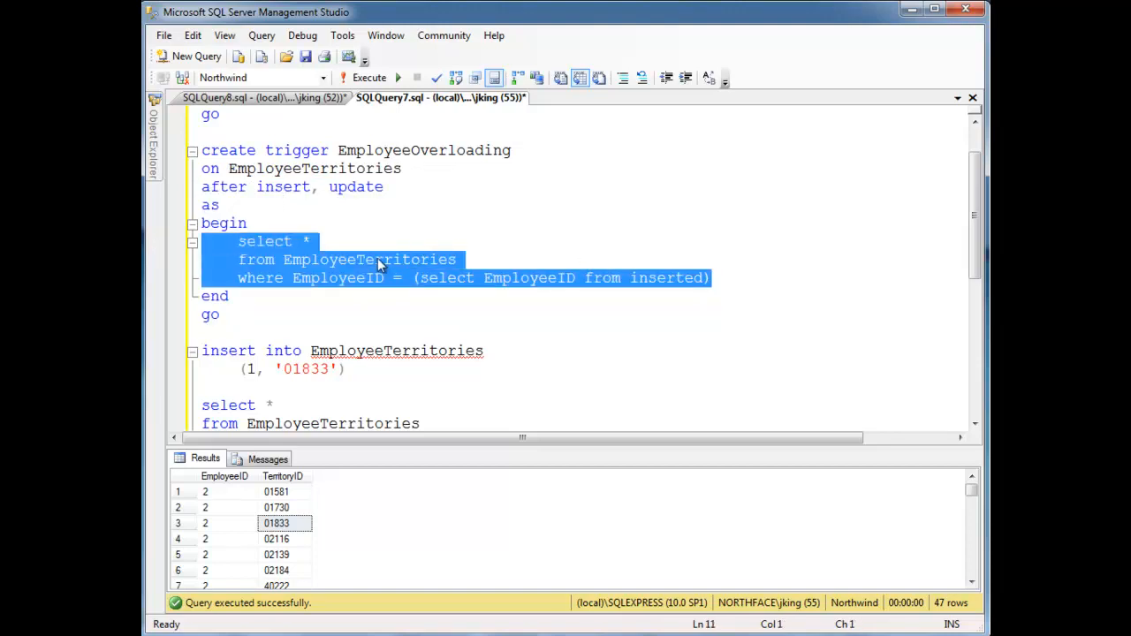
double_click(368, 259)
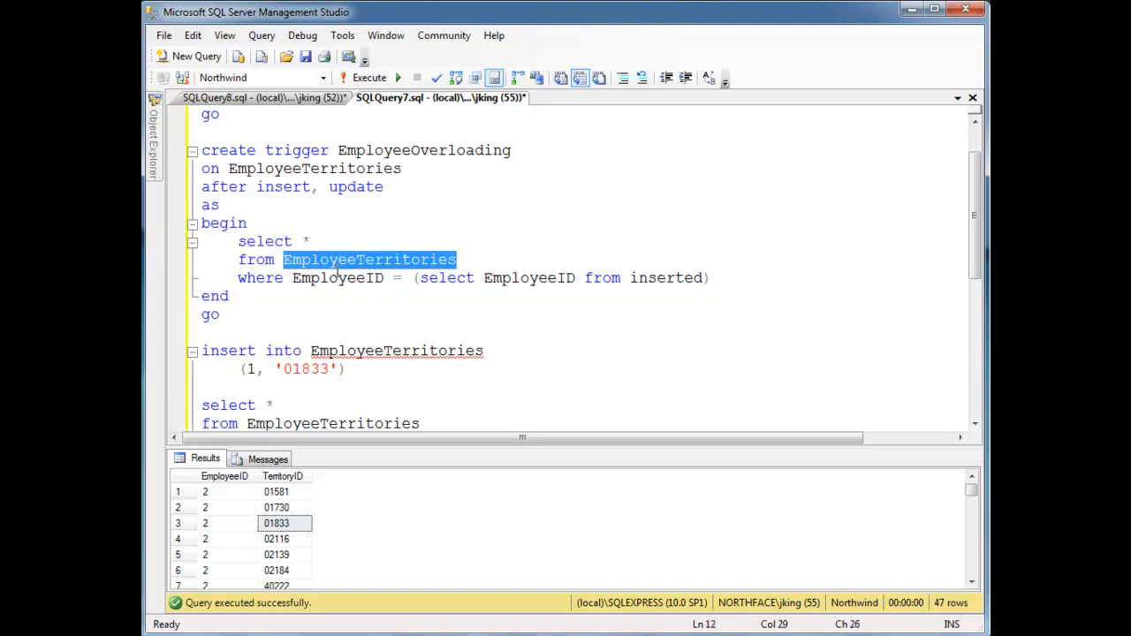
double_click(336, 278)
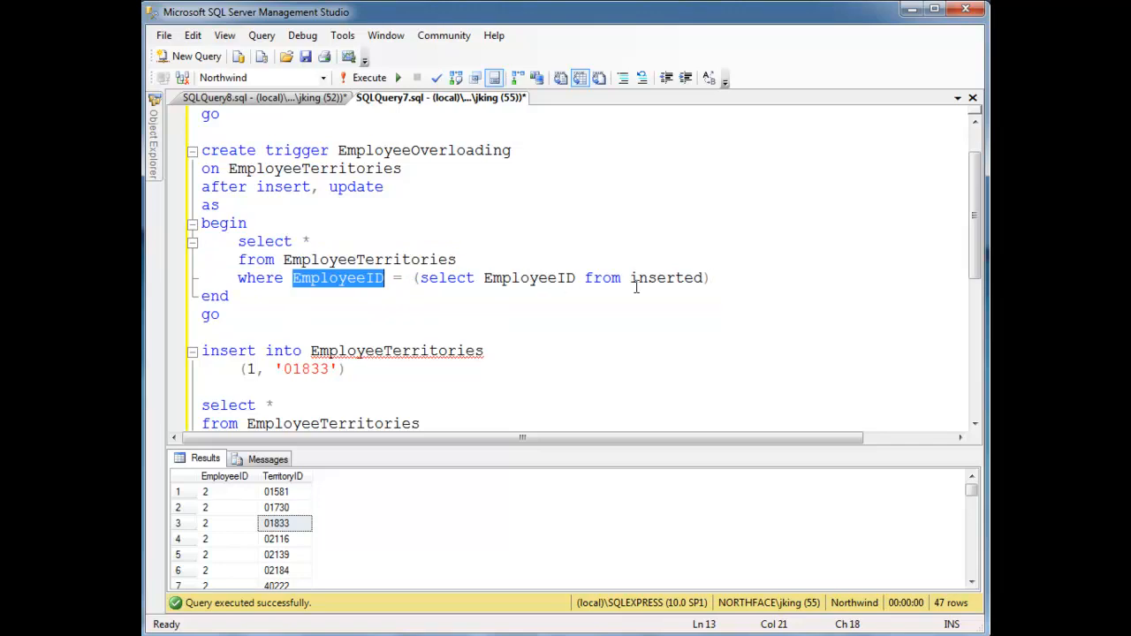
click(345, 318)
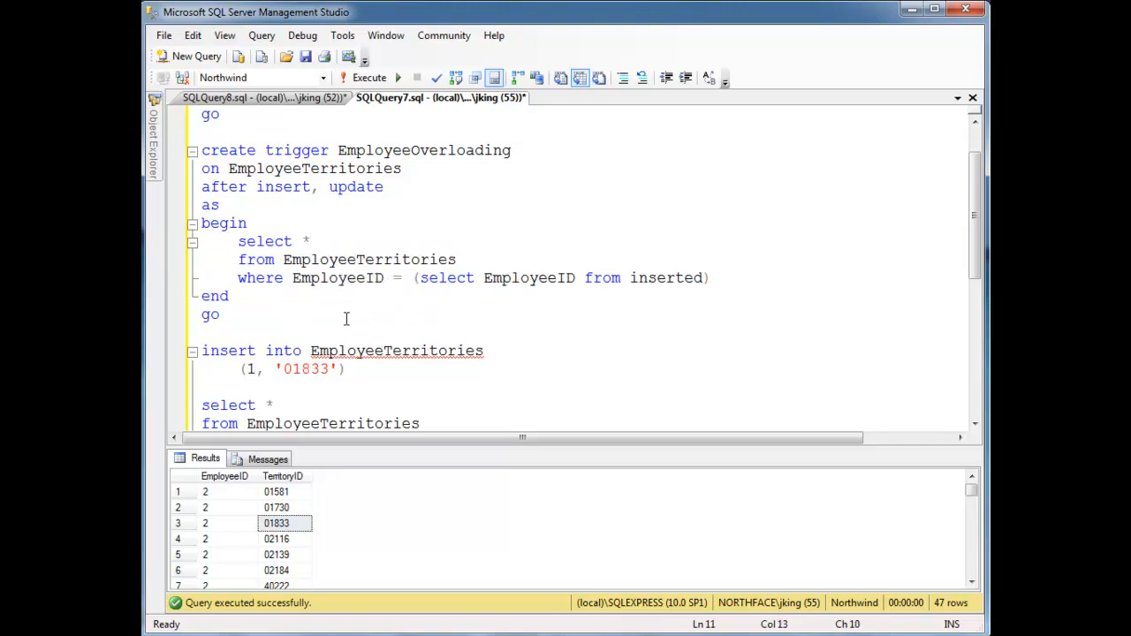
scroll(up, 3)
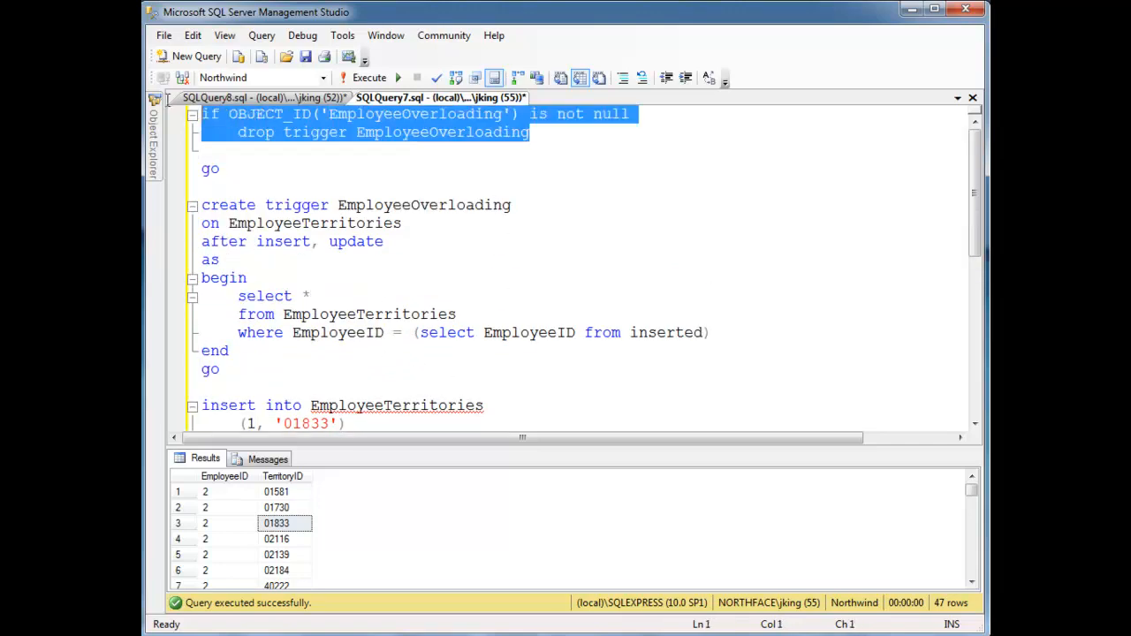
Step: Comment out the final select and run the script
scroll(down, 3)
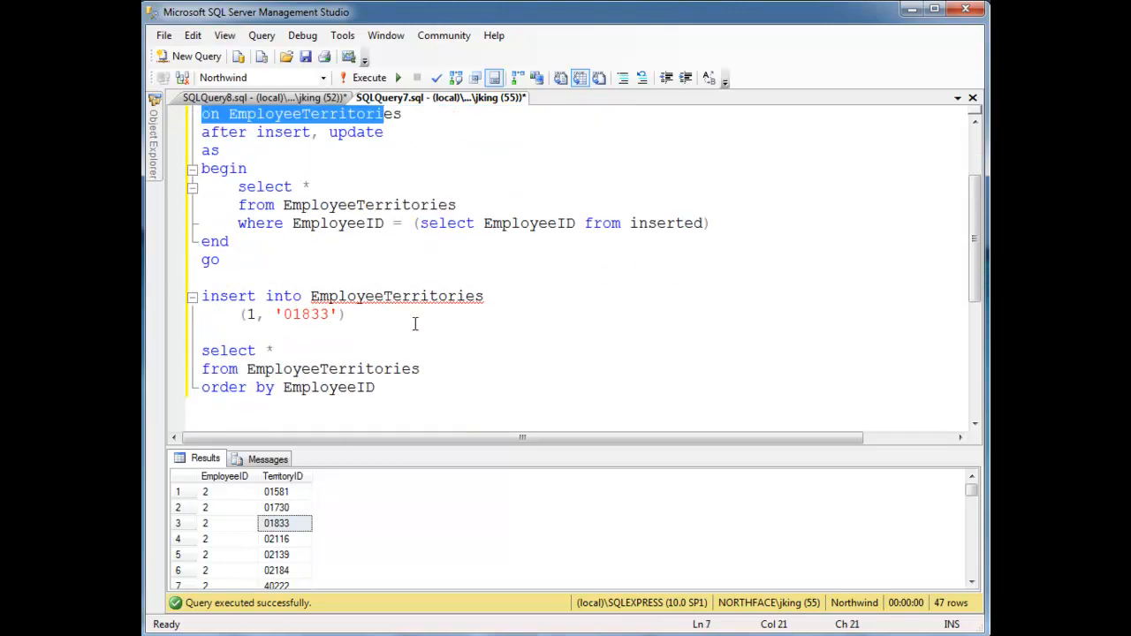
click(212, 331)
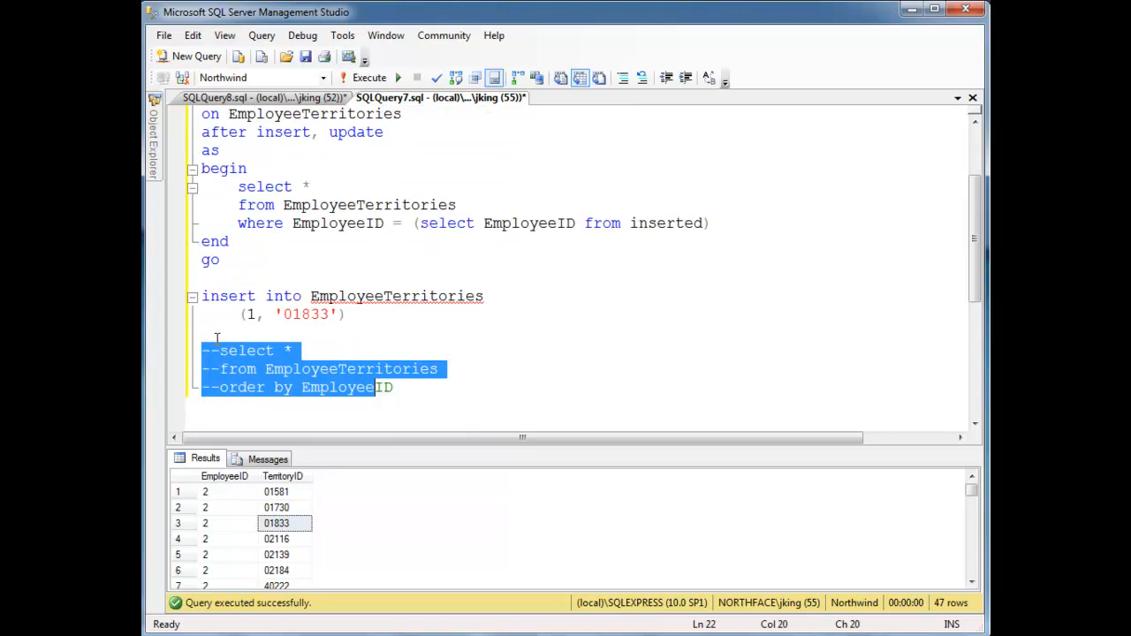
click(368, 78)
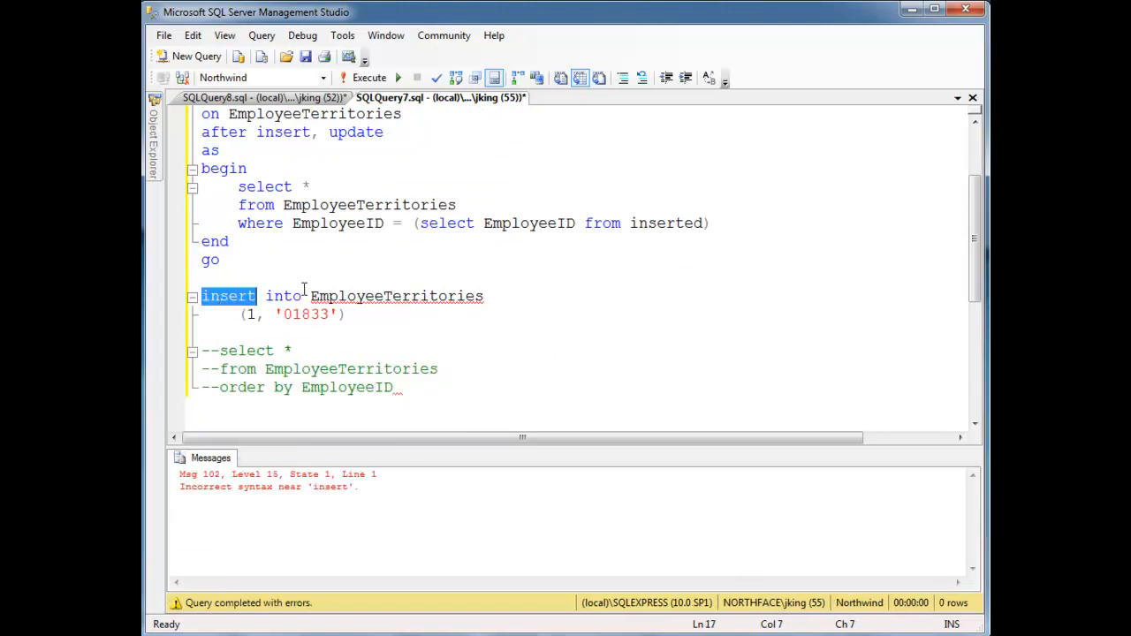
Step: Add the missing values keyword and review the trigger select and the (1, '01833') values
click(415, 347)
text(values )
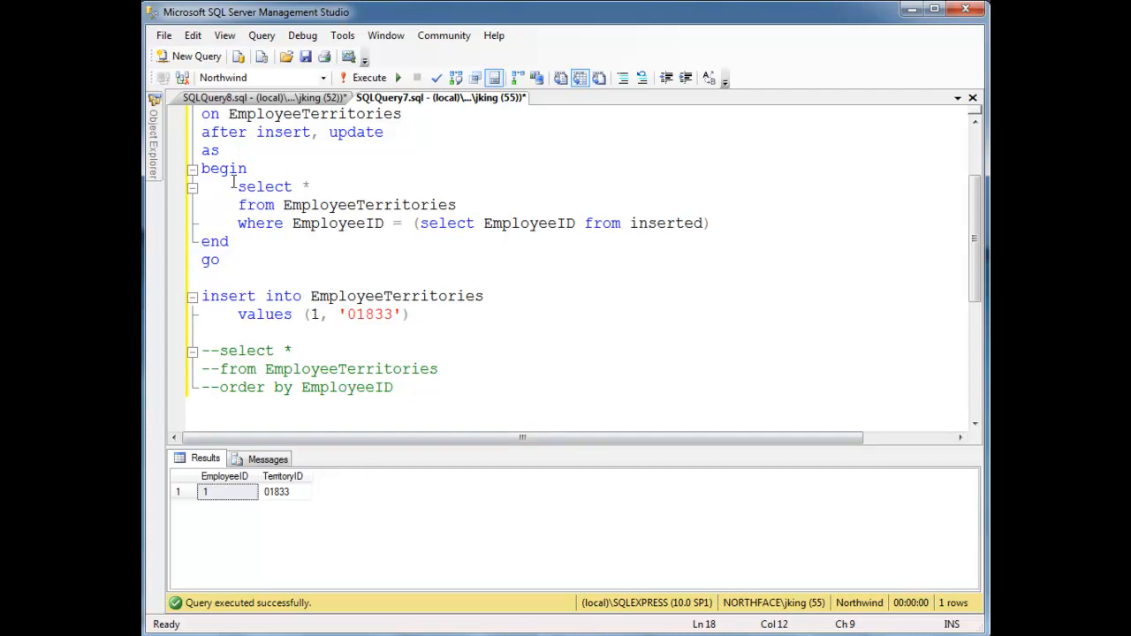
drag(237, 186, 710, 222)
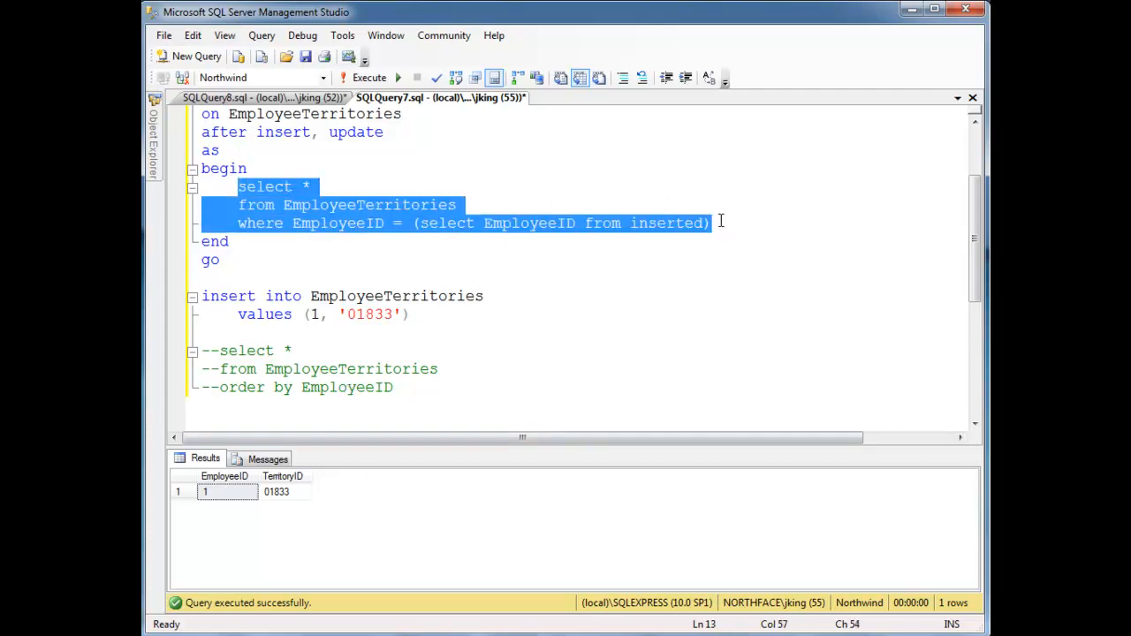
click(481, 281)
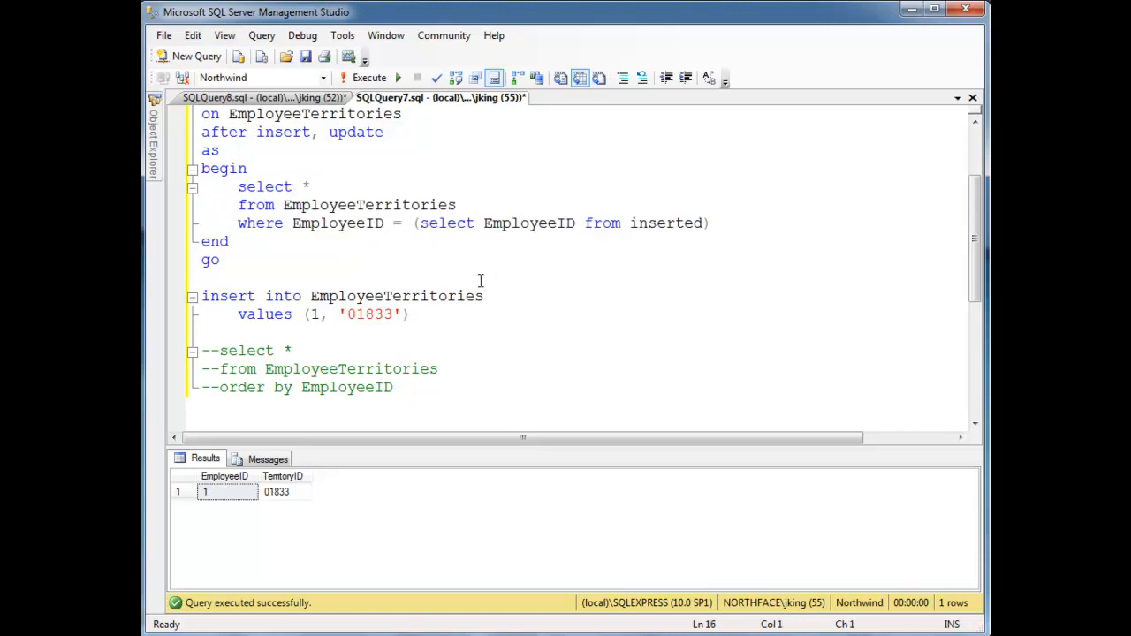
drag(303, 313, 343, 314)
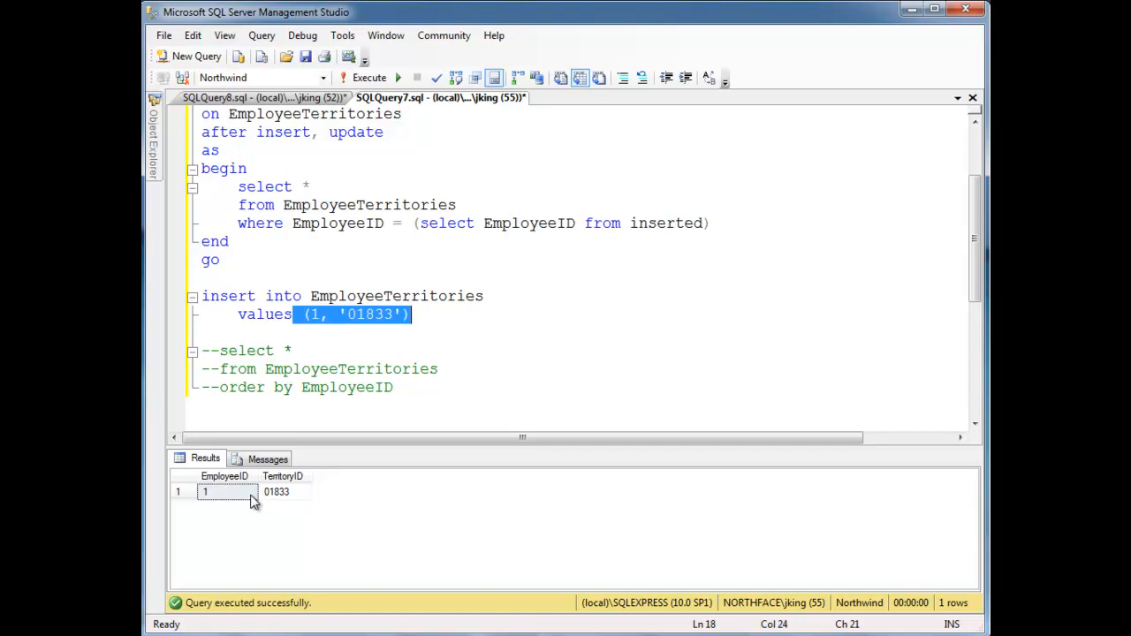
mouse_move(322, 482)
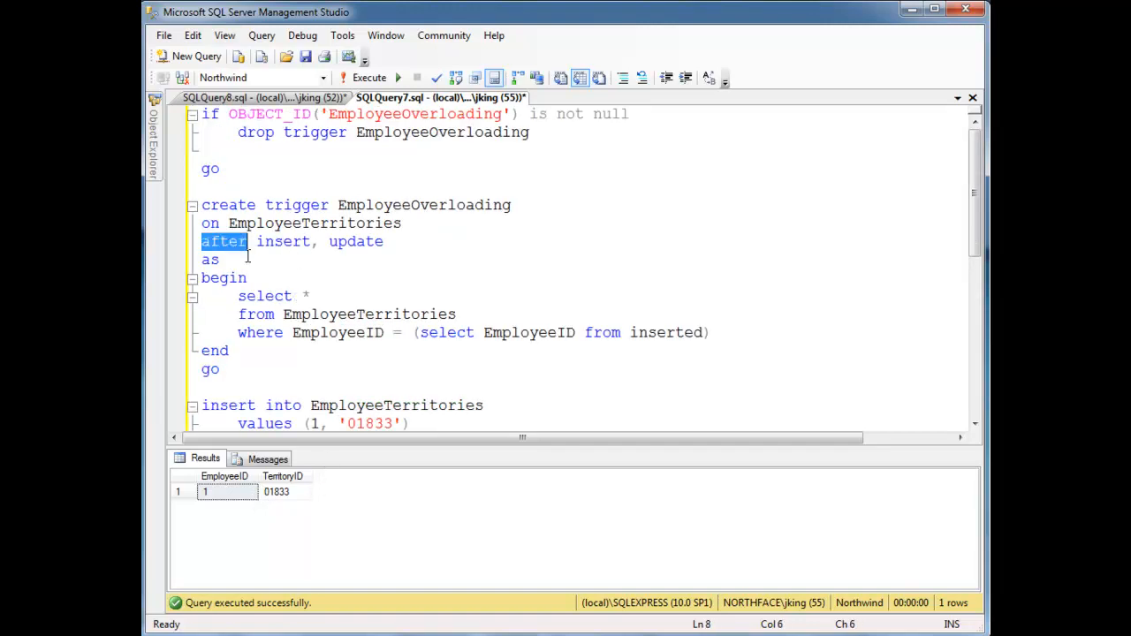
Step: Make the trigger fire instead of insert, update and set the test territory to '01581'
text(instead of)
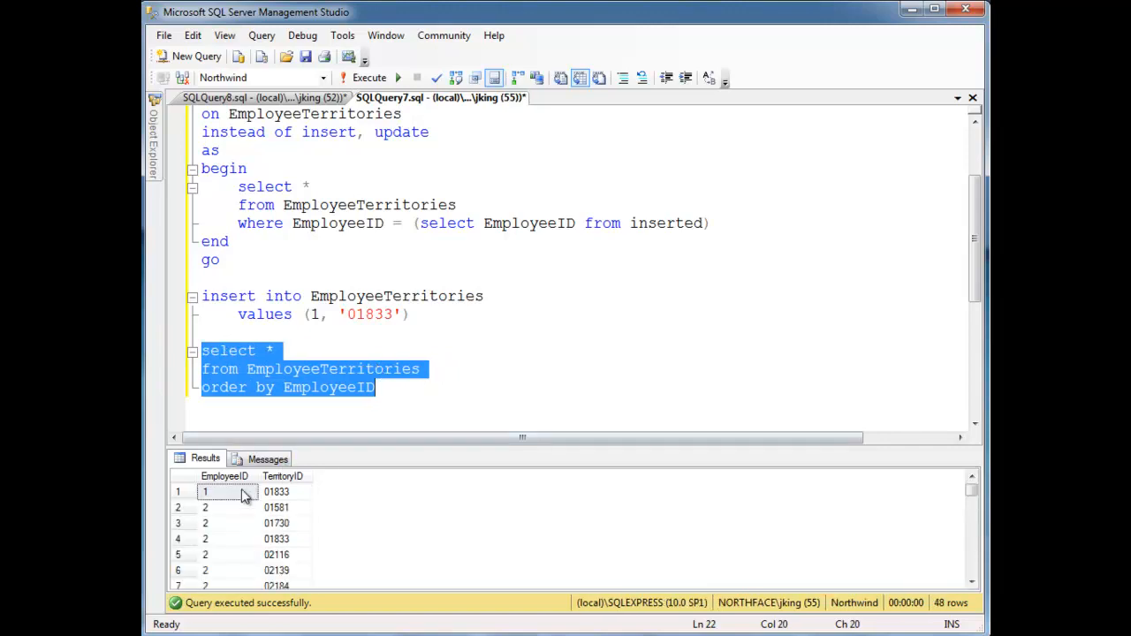
mouse_move(255, 506)
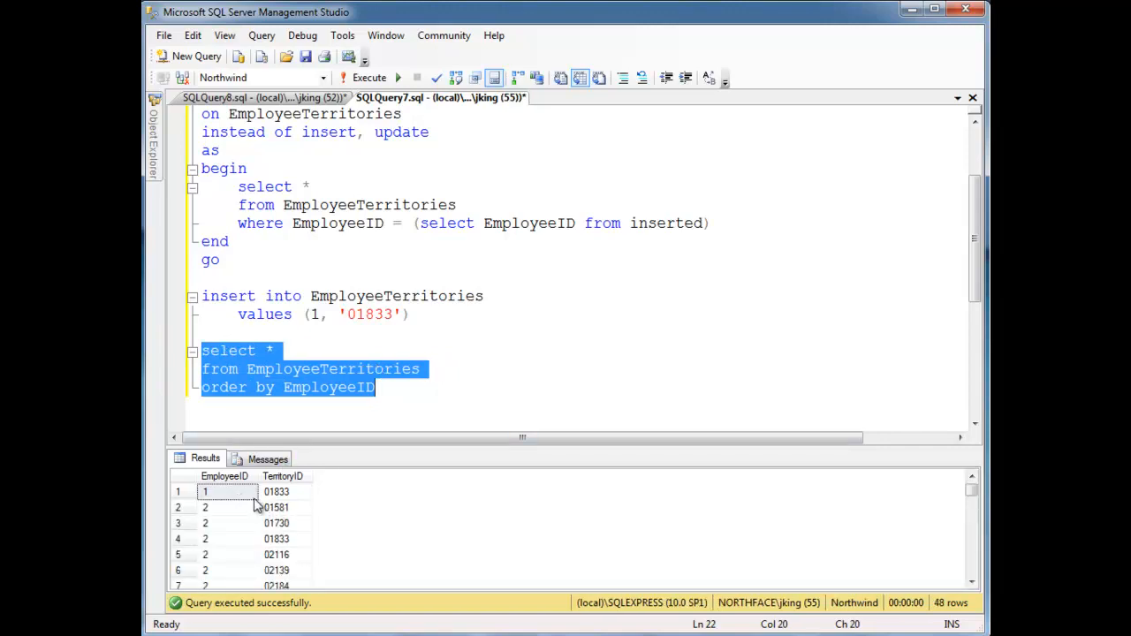
mouse_move(288, 506)
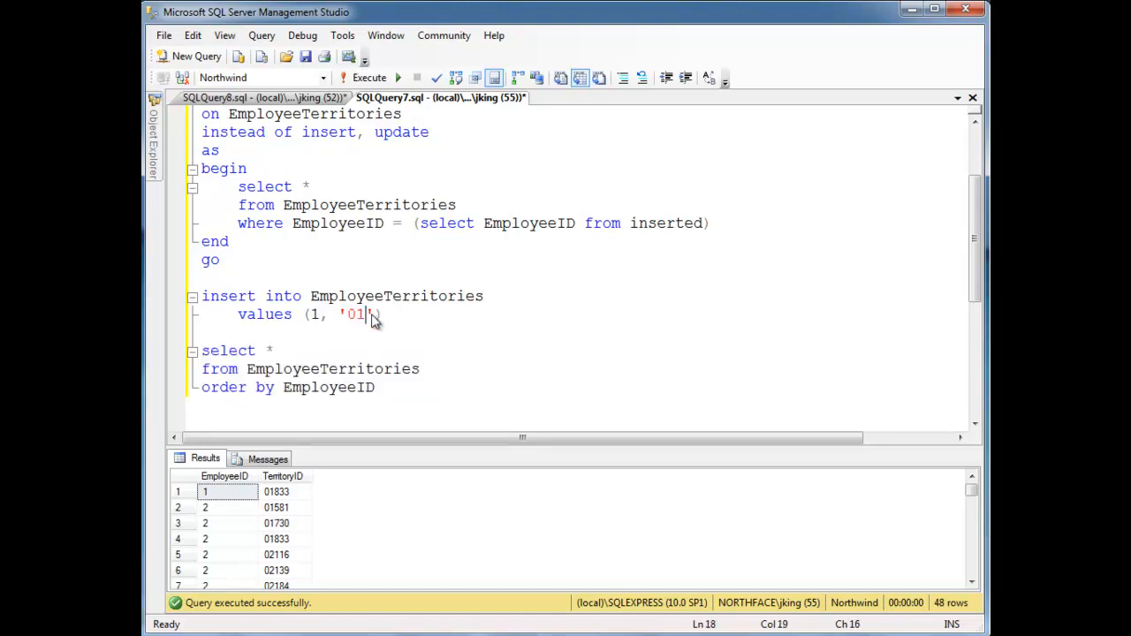
text(581'))
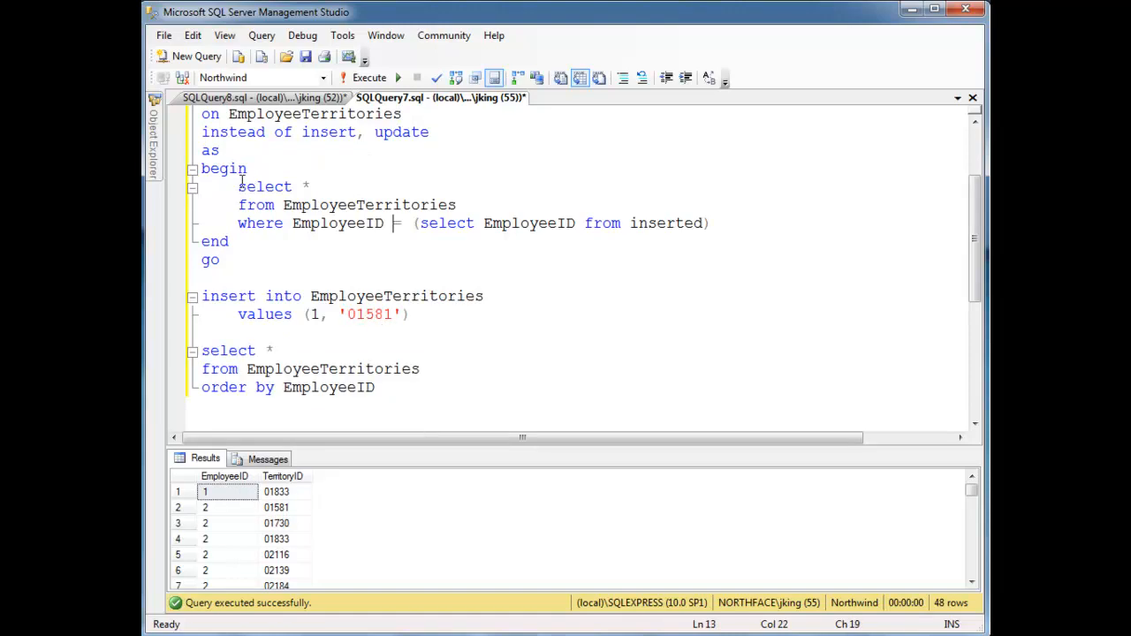
scroll(up, 3)
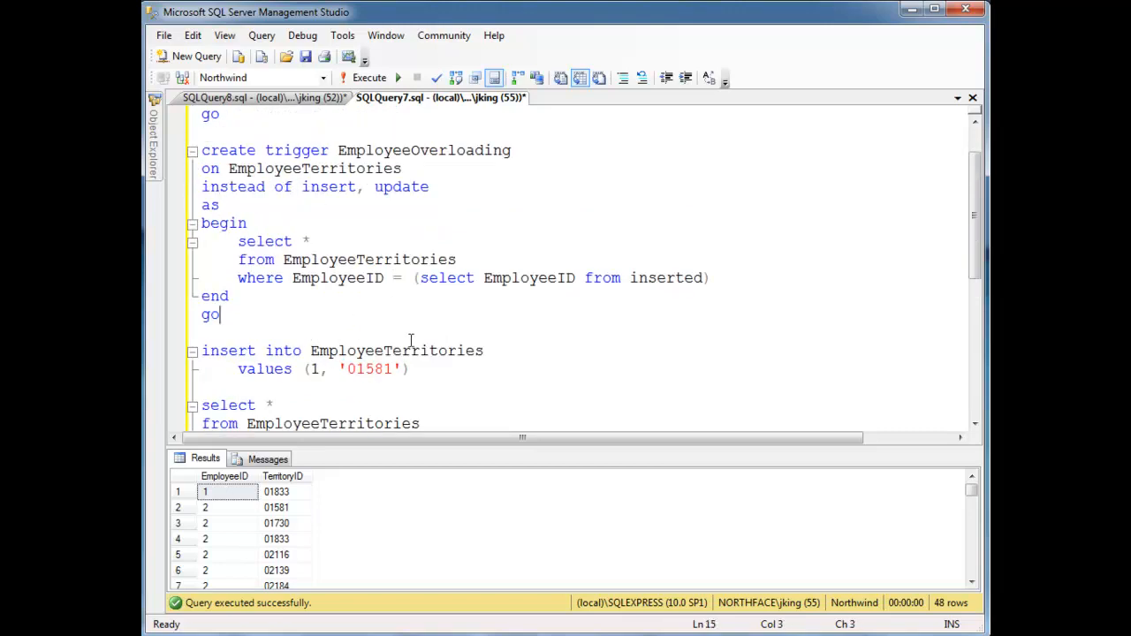
Step: Run the script testing the 01581 insert and review the instead of trigger
click(369, 78)
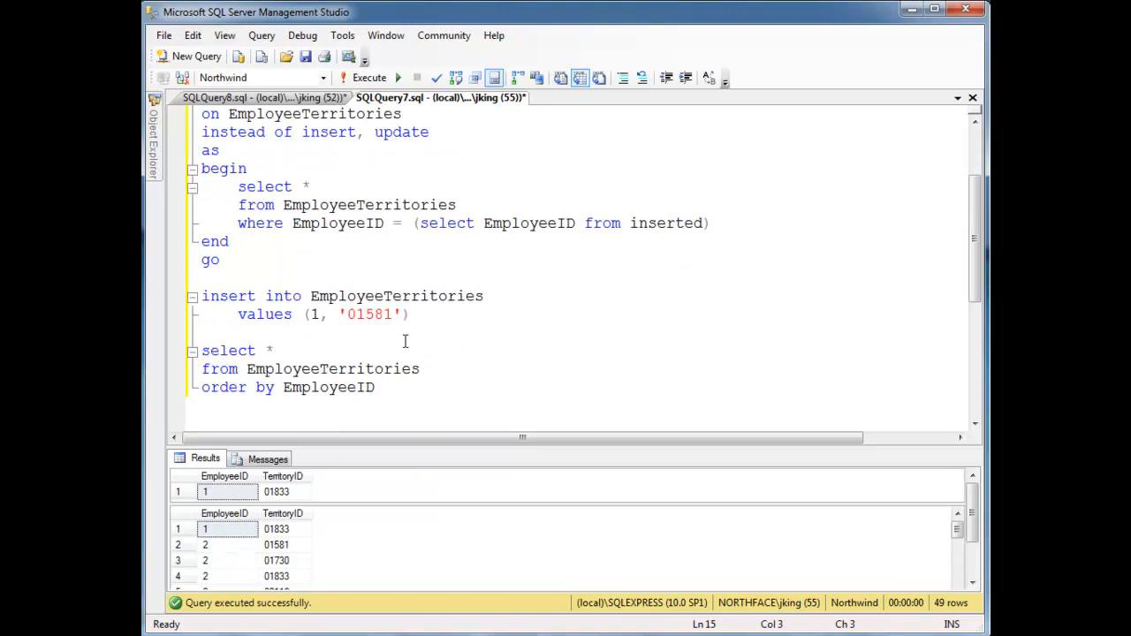
mouse_move(429, 601)
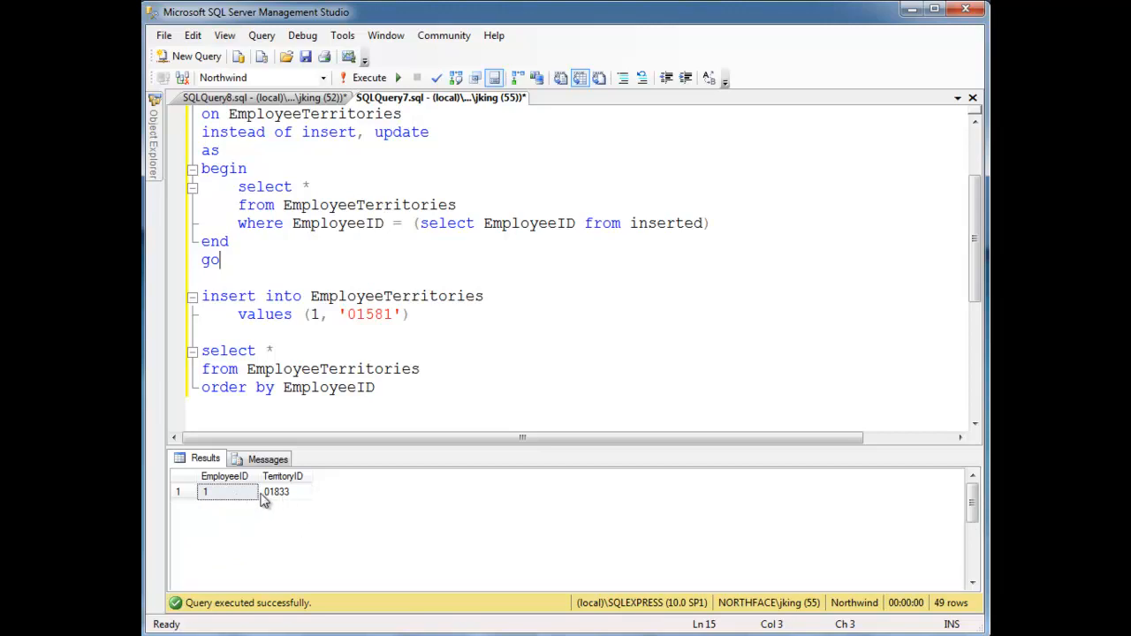
mouse_move(270, 509)
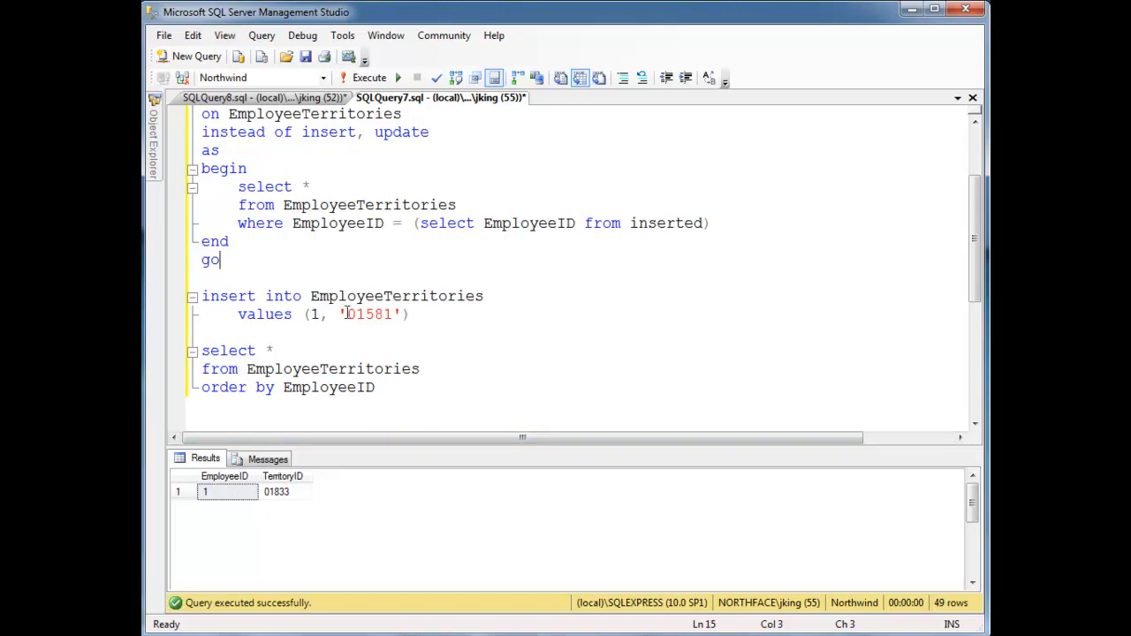
double_click(369, 314)
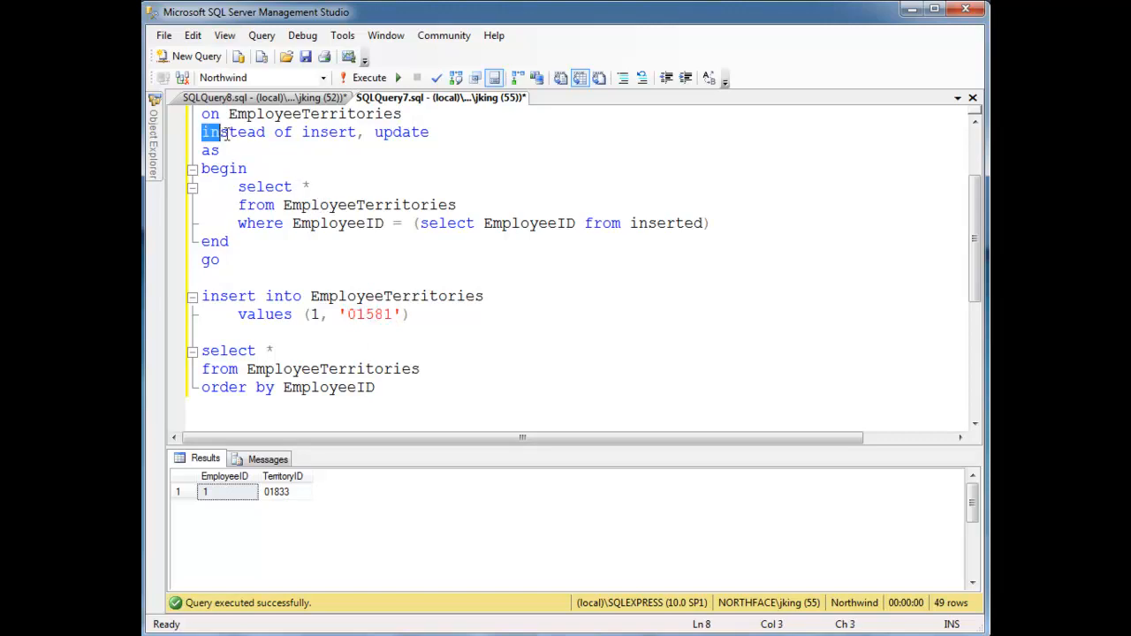
drag(222, 132, 293, 132)
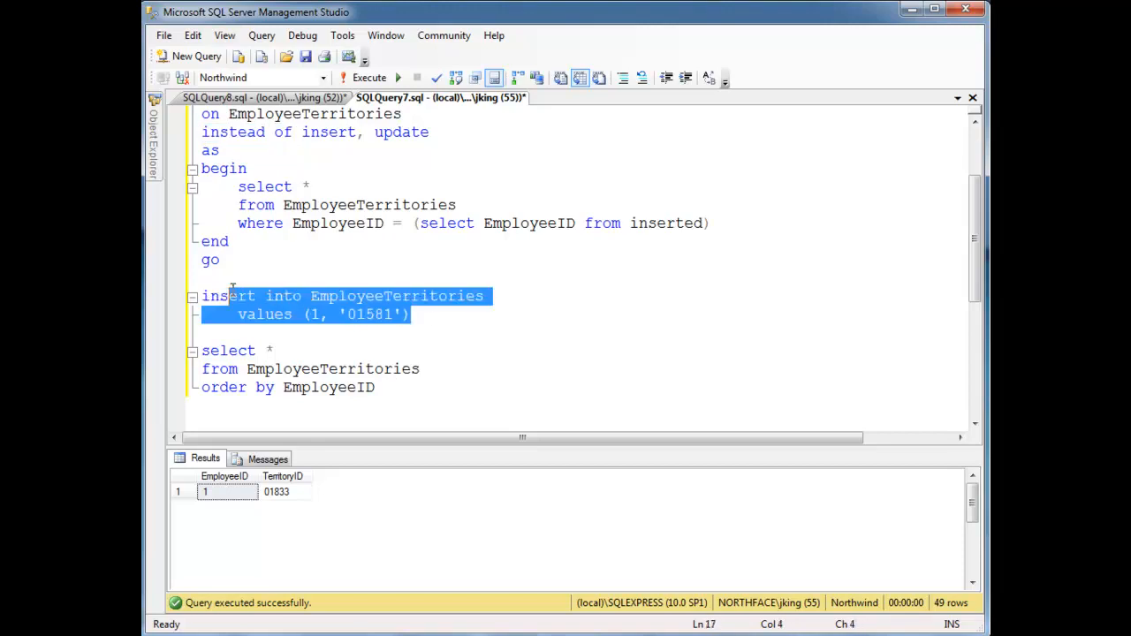
double_click(233, 131)
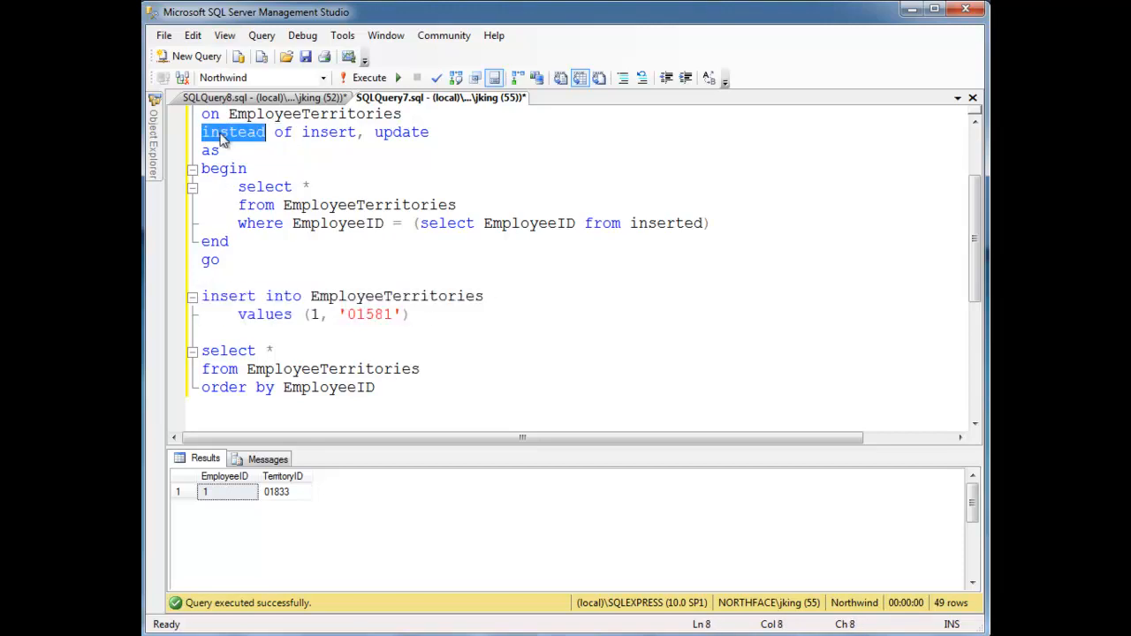
drag(232, 131, 210, 260)
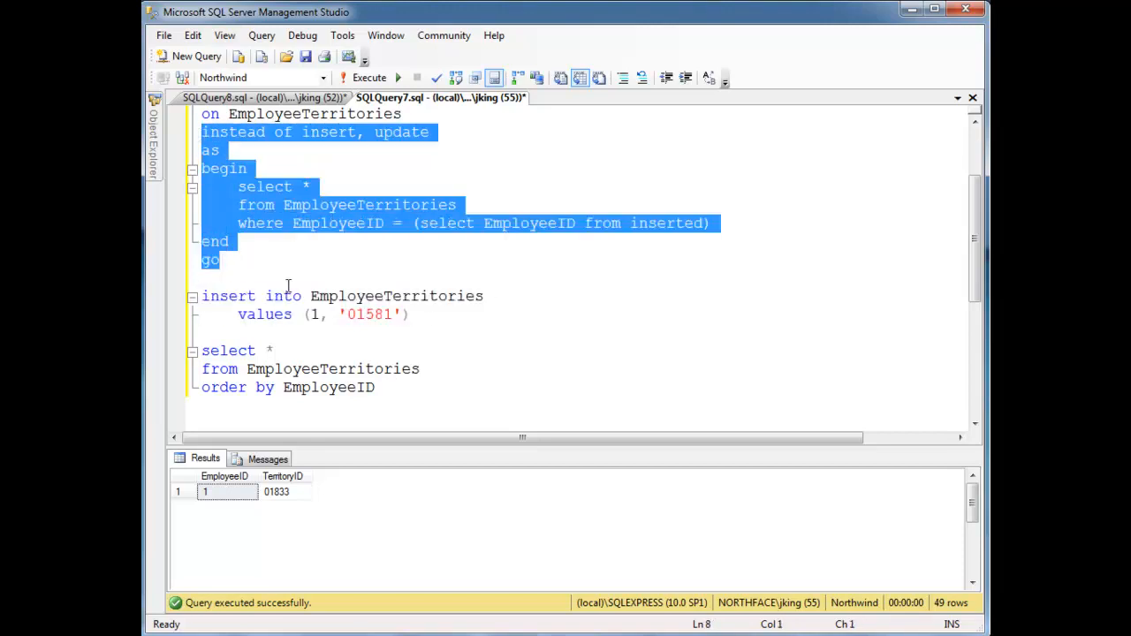
click(354, 205)
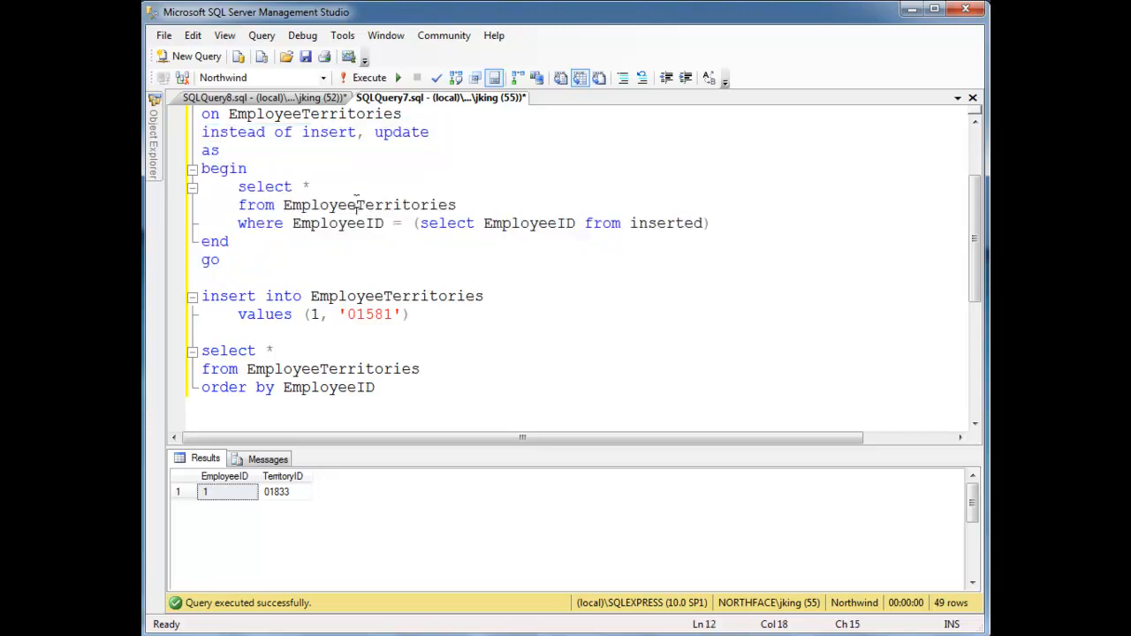
drag(237, 186, 709, 222)
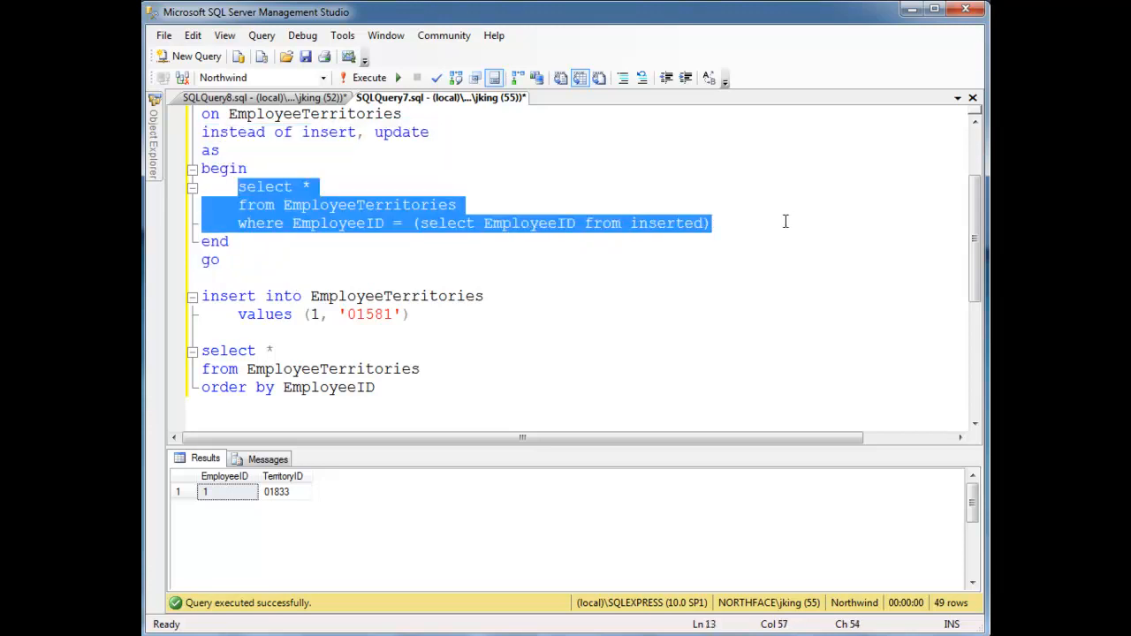
mouse_move(751, 245)
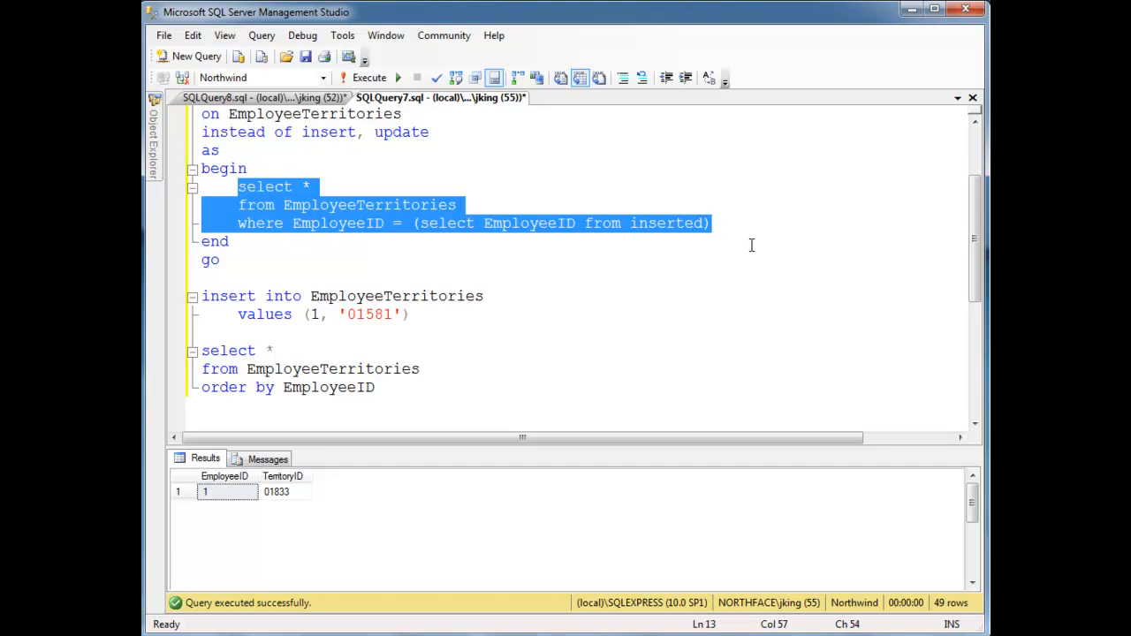
mouse_move(607, 343)
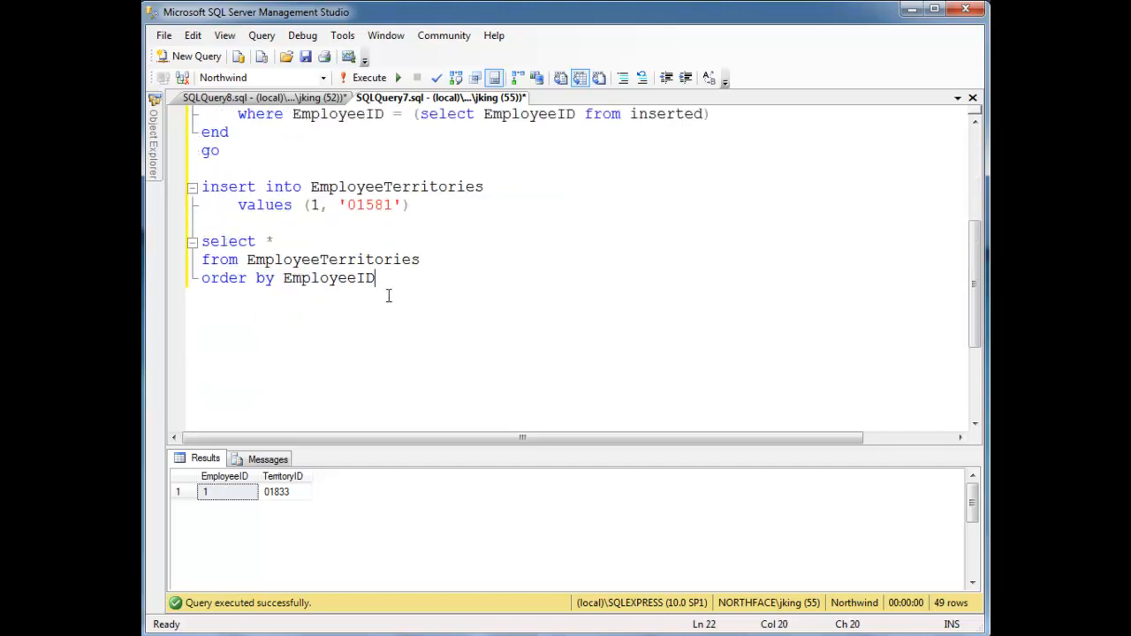
Step: Run SELECT * FROM EmployeeTerritories ORDER BY EmployeeID, returning 48 rows without 01581
drag(374, 277, 201, 241)
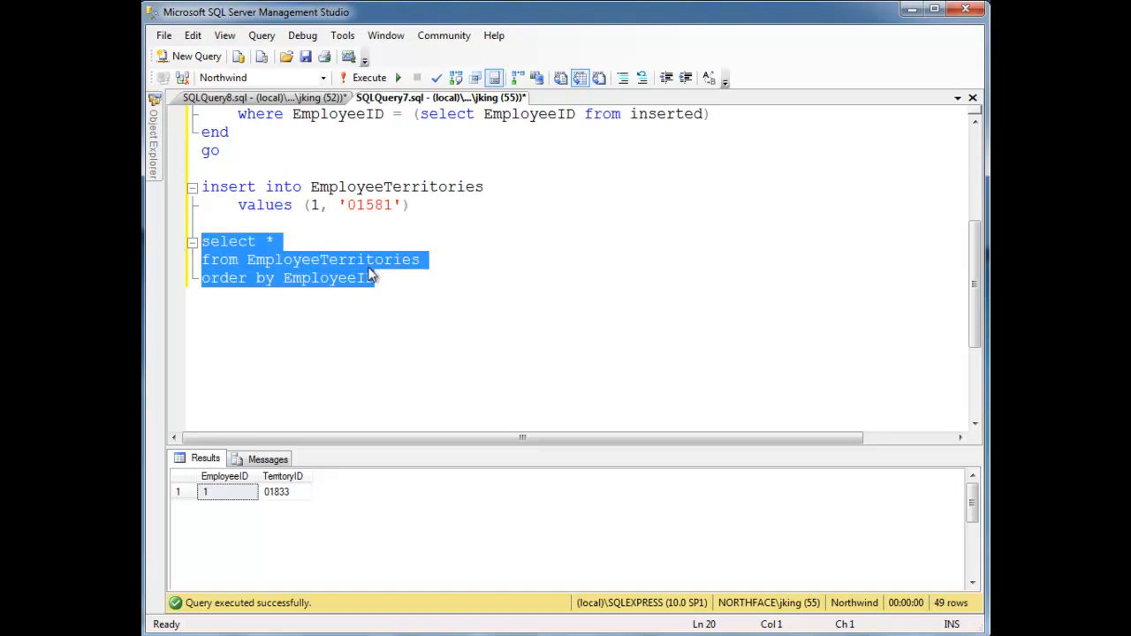
mouse_move(284, 268)
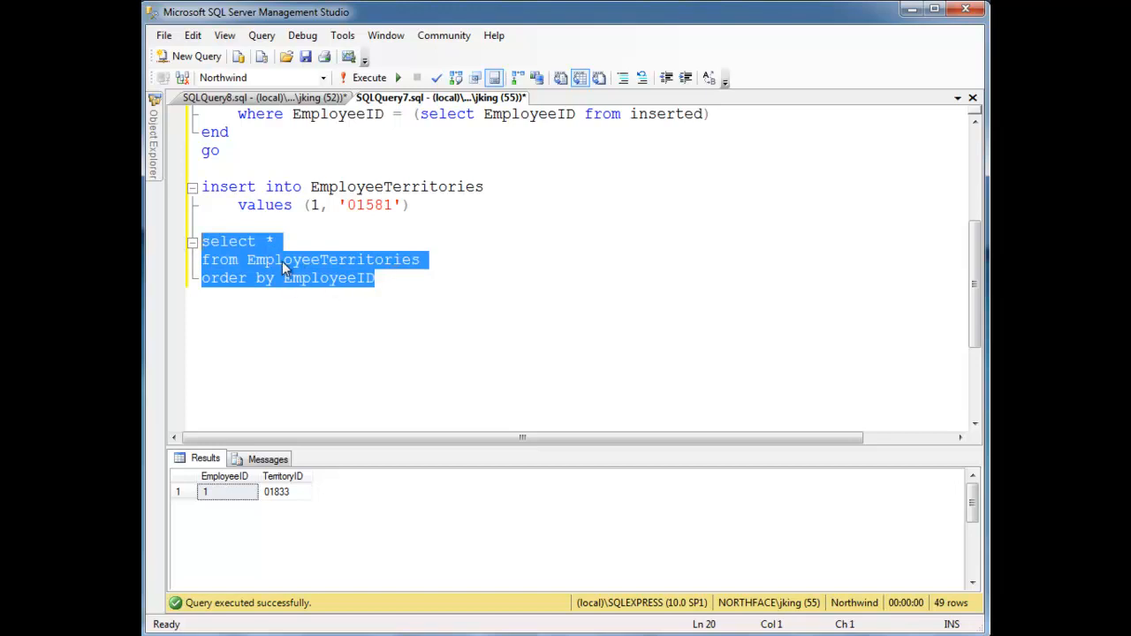
click(369, 76)
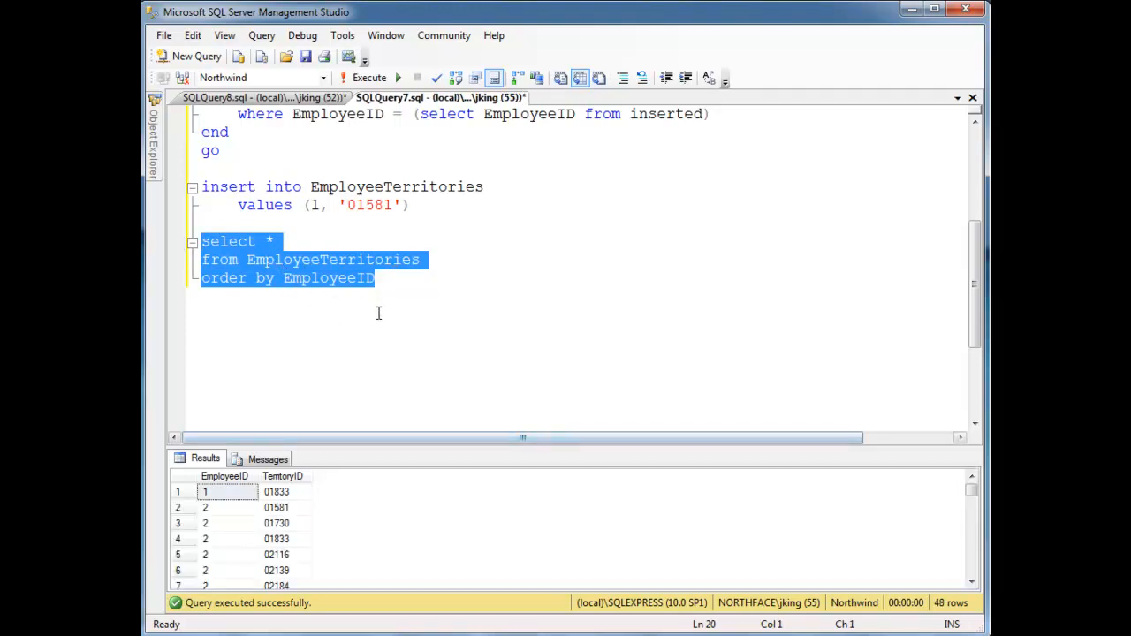
double_click(370, 204)
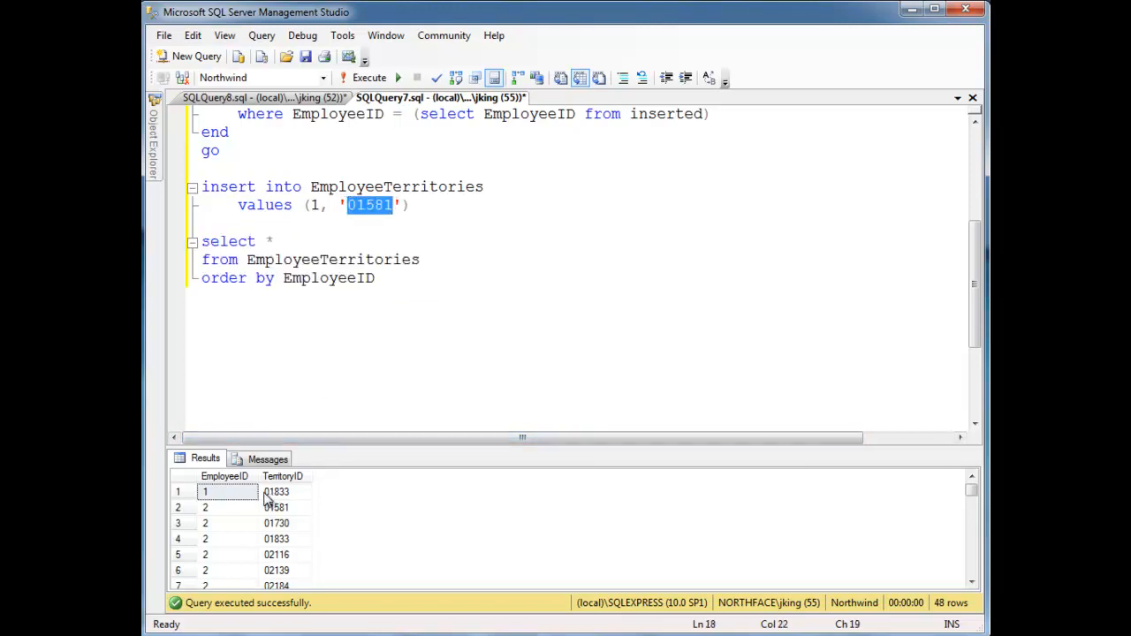
scroll(up, 3)
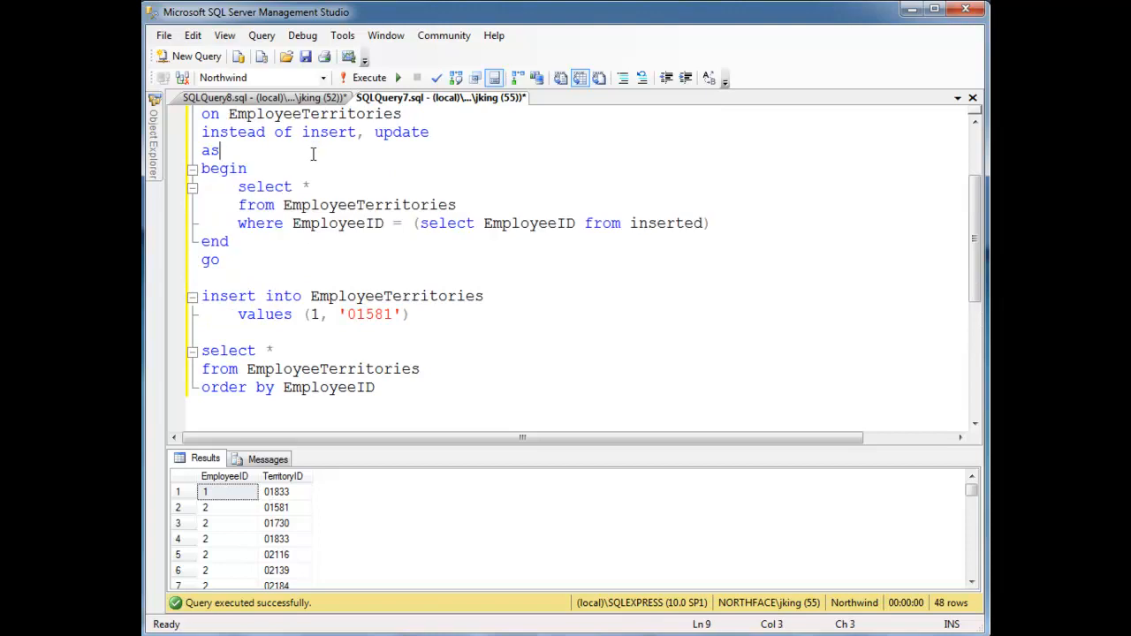
drag(202, 295, 409, 315)
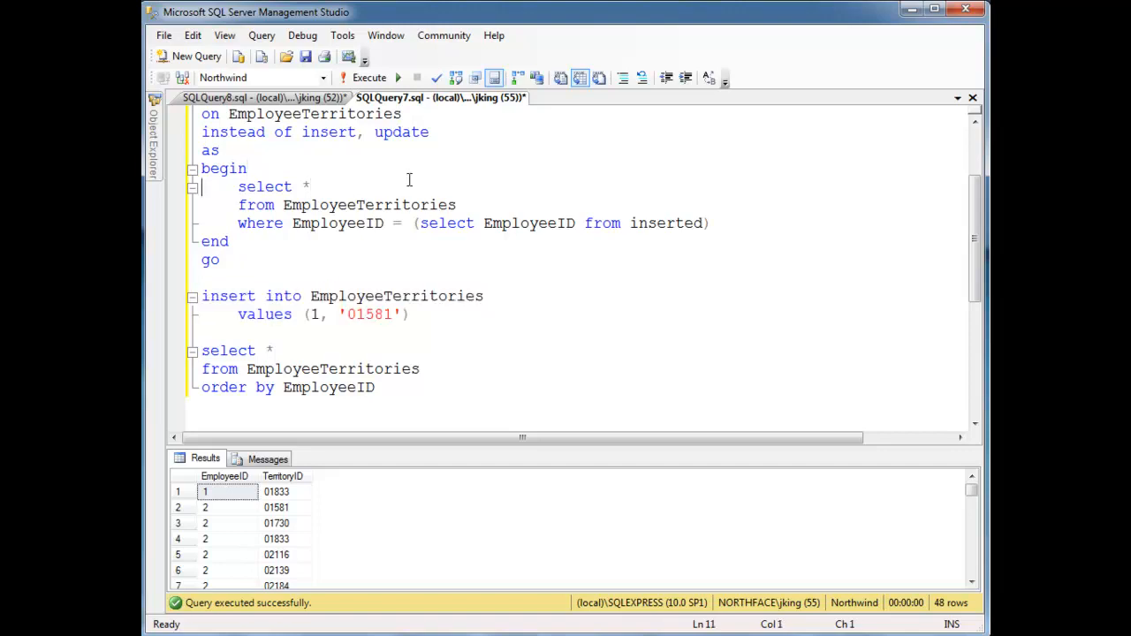
drag(238, 186, 709, 223)
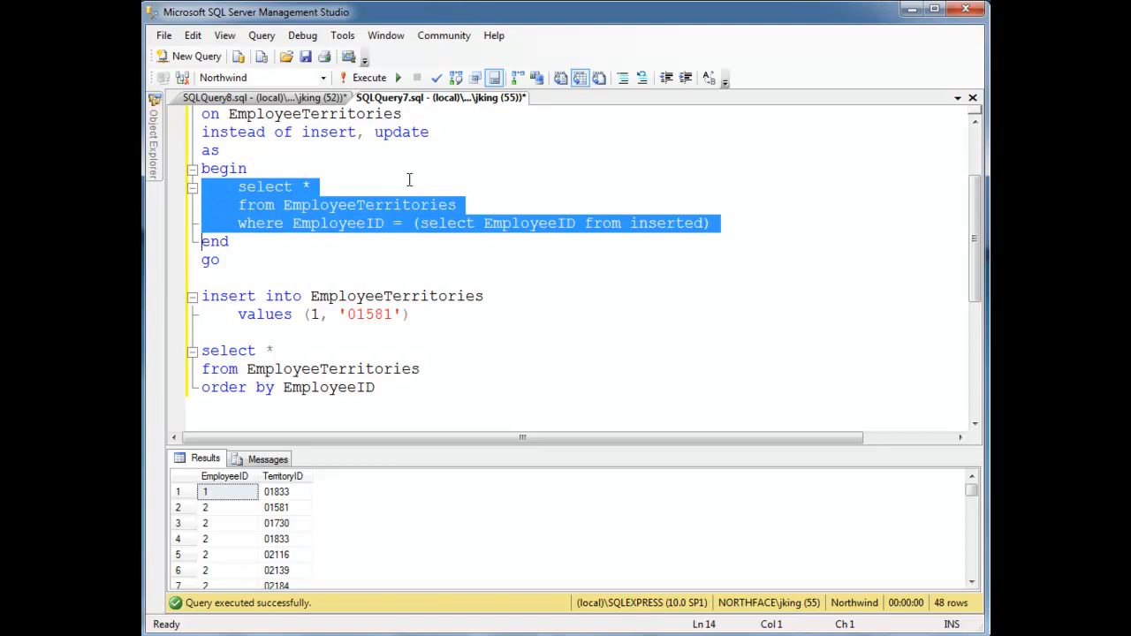
Step: Replace the trigger's select with INSERT INTO EmployeeTerritories SELECT * FROM inserted
key(Tab)
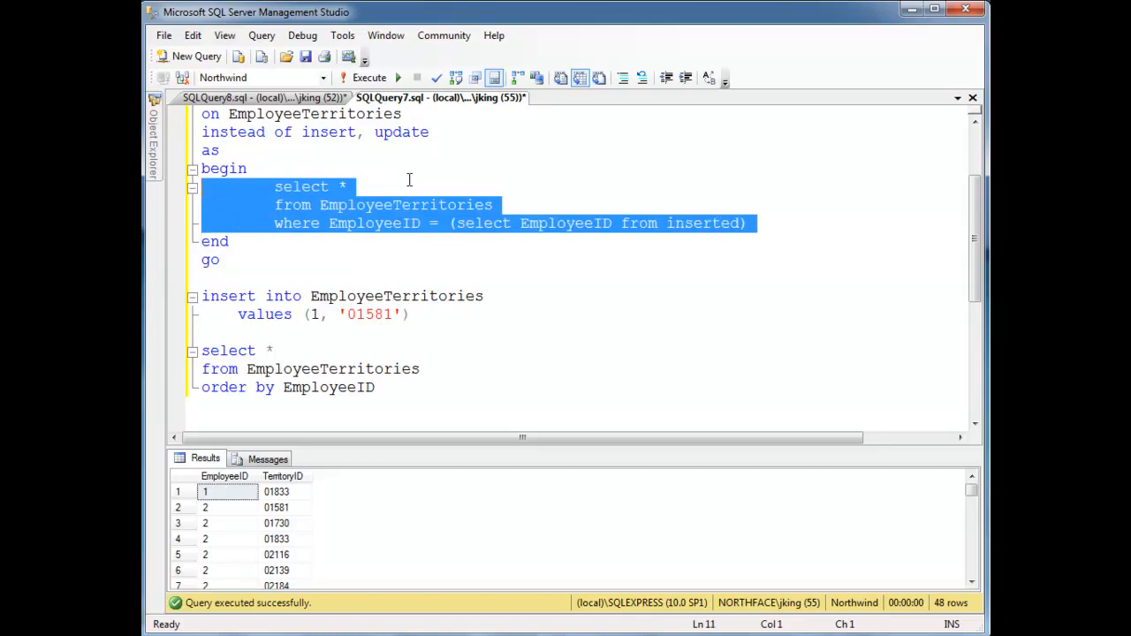
key(Delete)
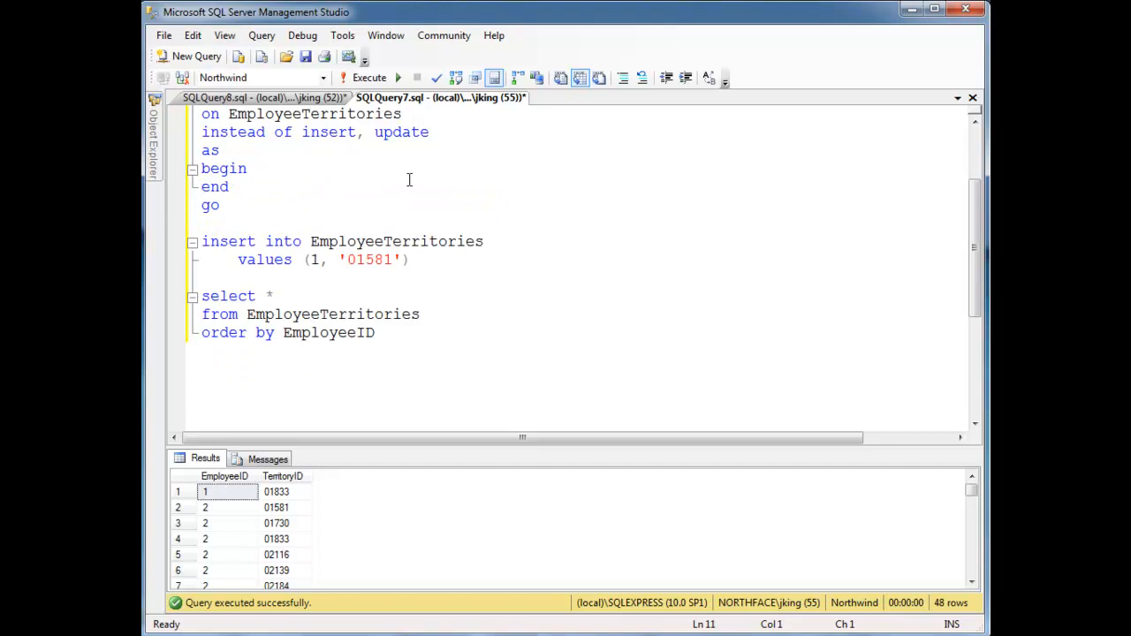
text(insert into EmployeeTerritorie)
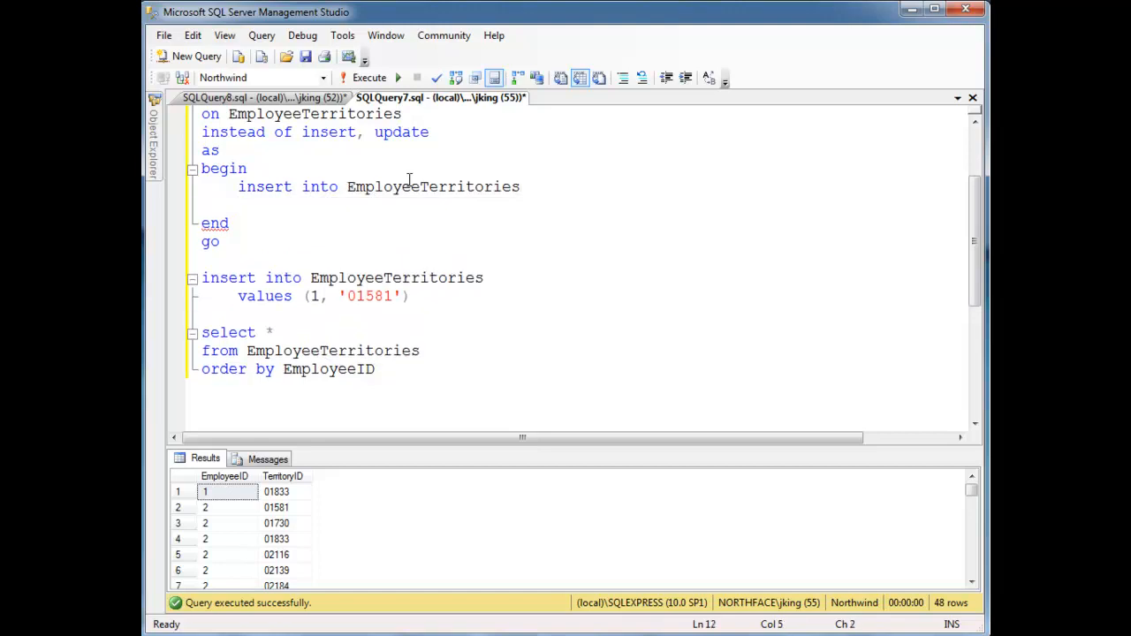
text(select *)
text(from inserted)
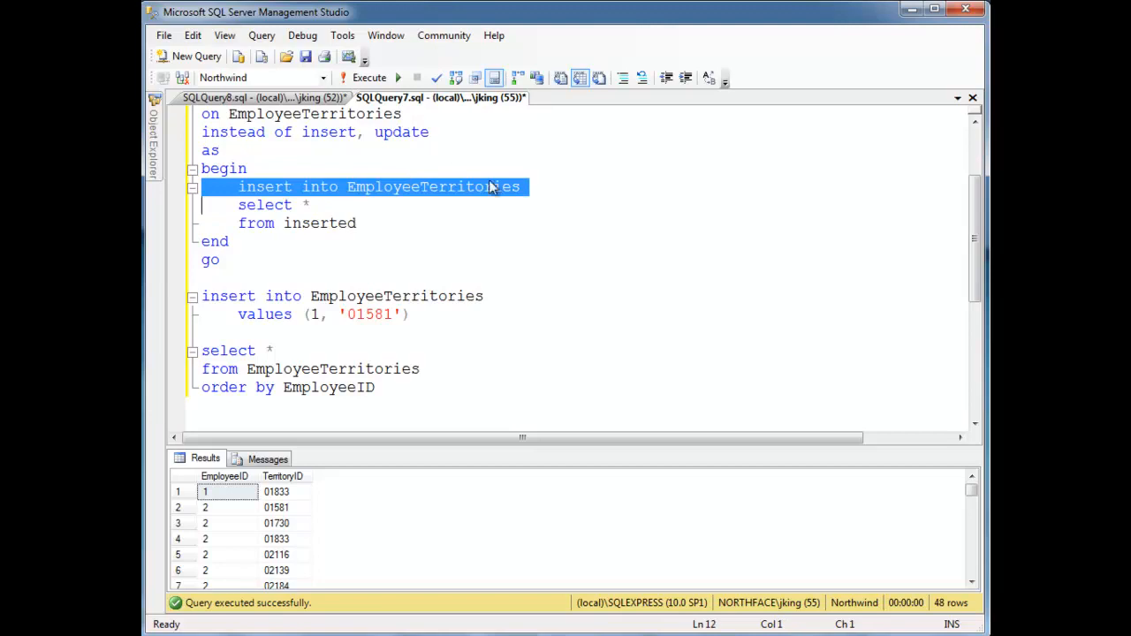
double_click(319, 222)
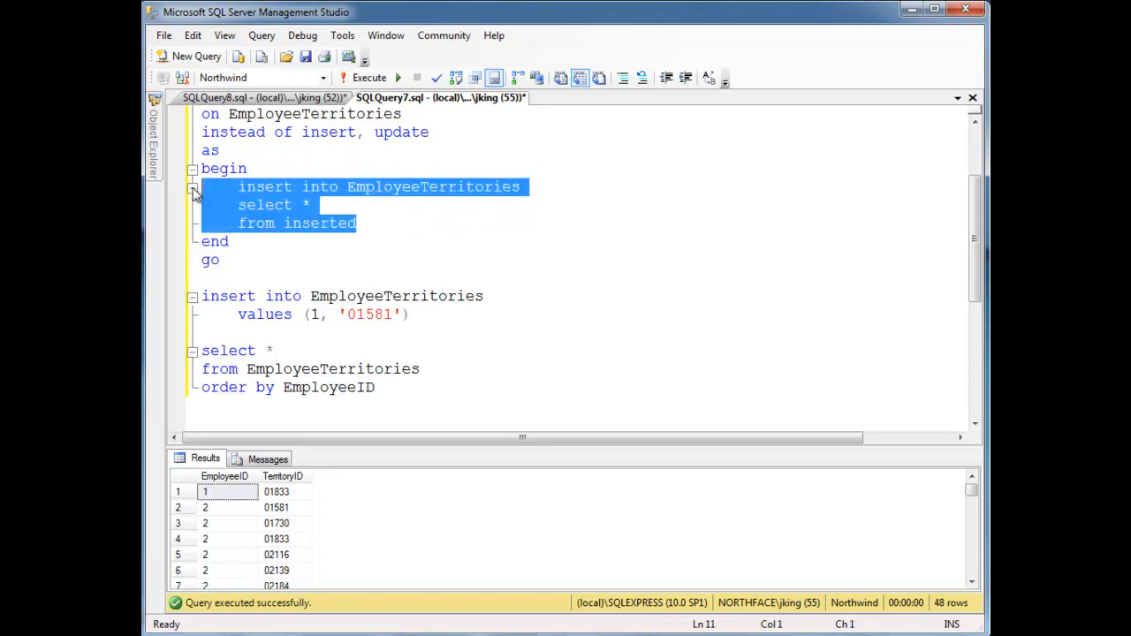
mouse_move(322, 219)
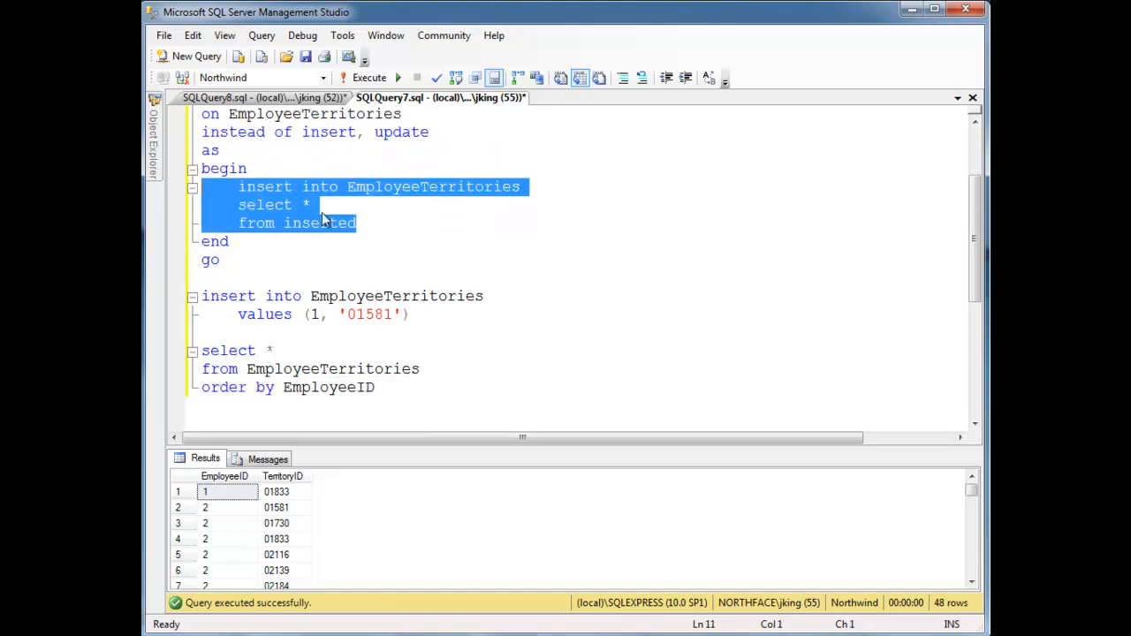
click(377, 274)
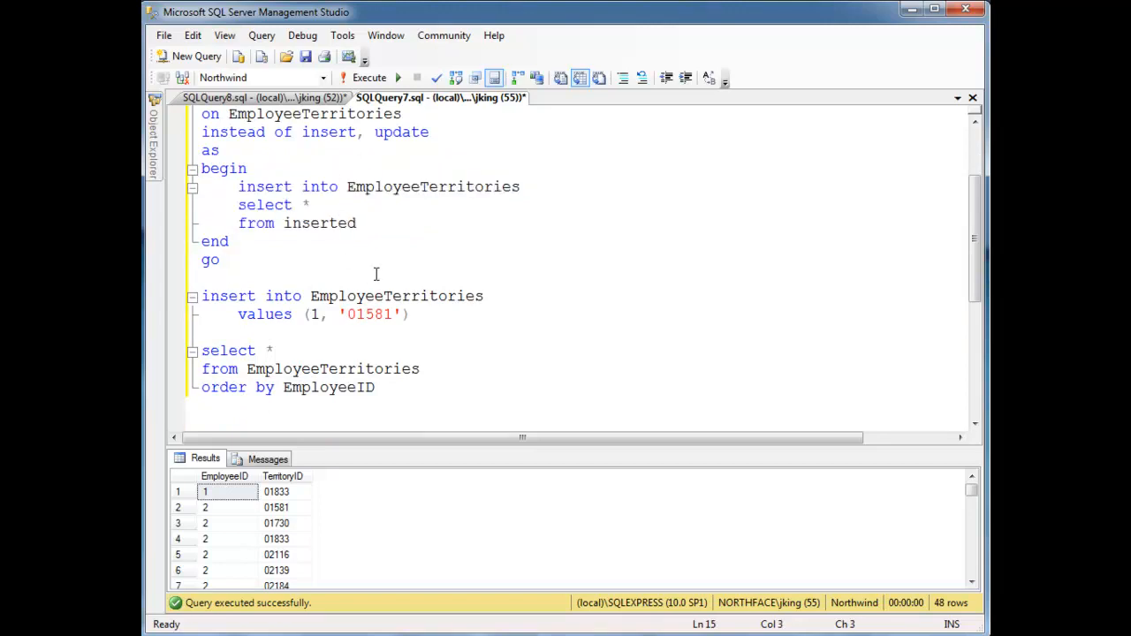
mouse_move(346, 266)
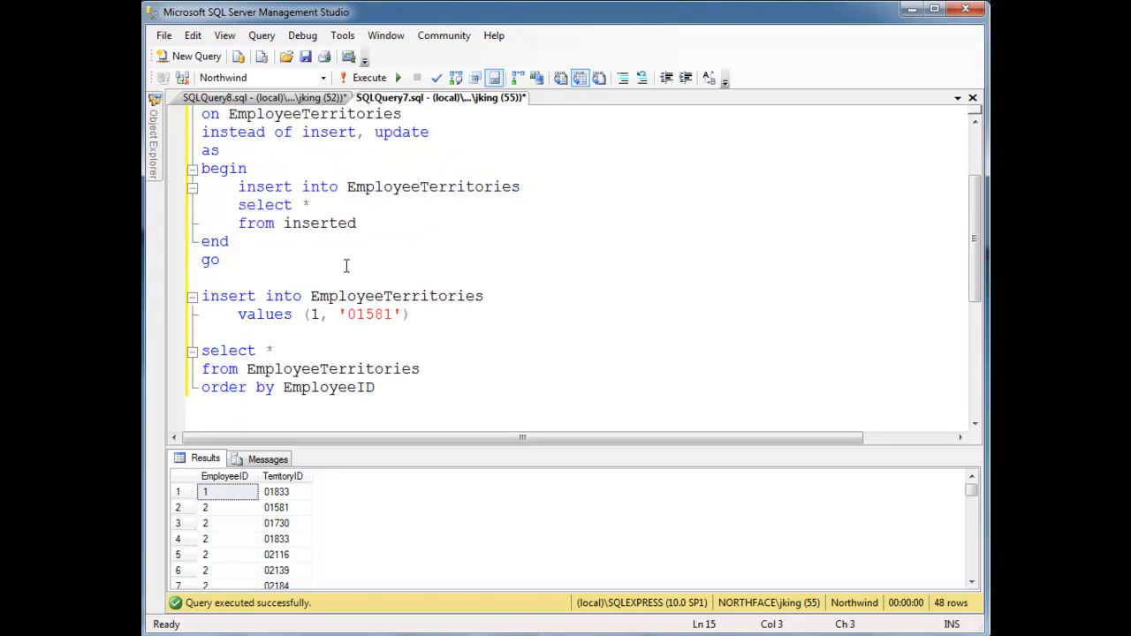
Step: Check the 49-row results showing employee 1 with territories 01581 and 01833
scroll(up, 3)
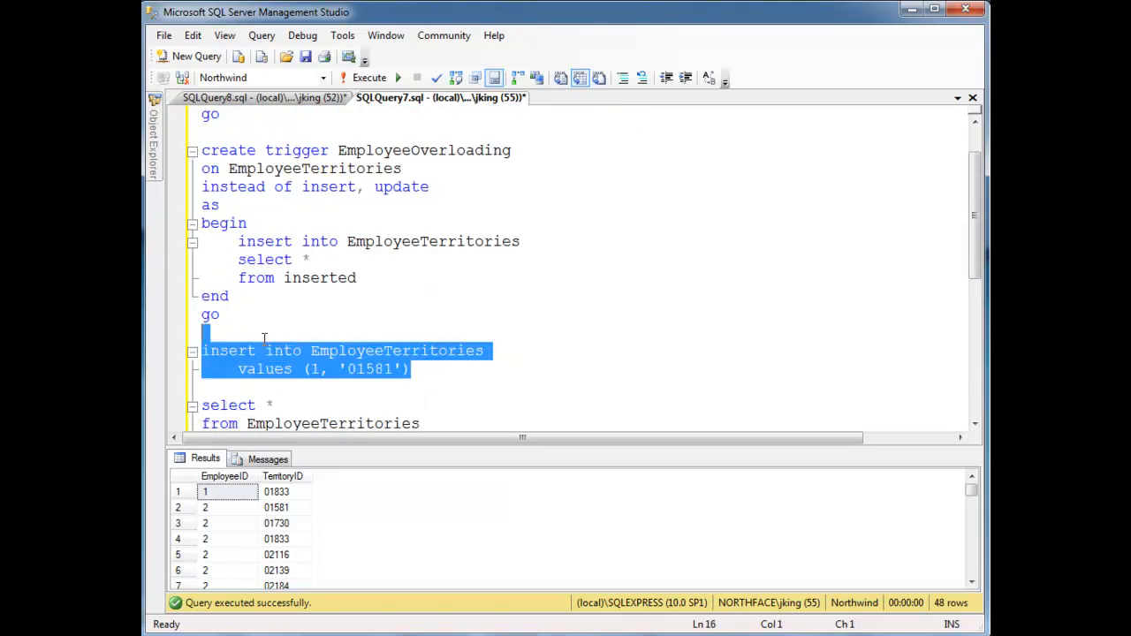
scroll(down, 3)
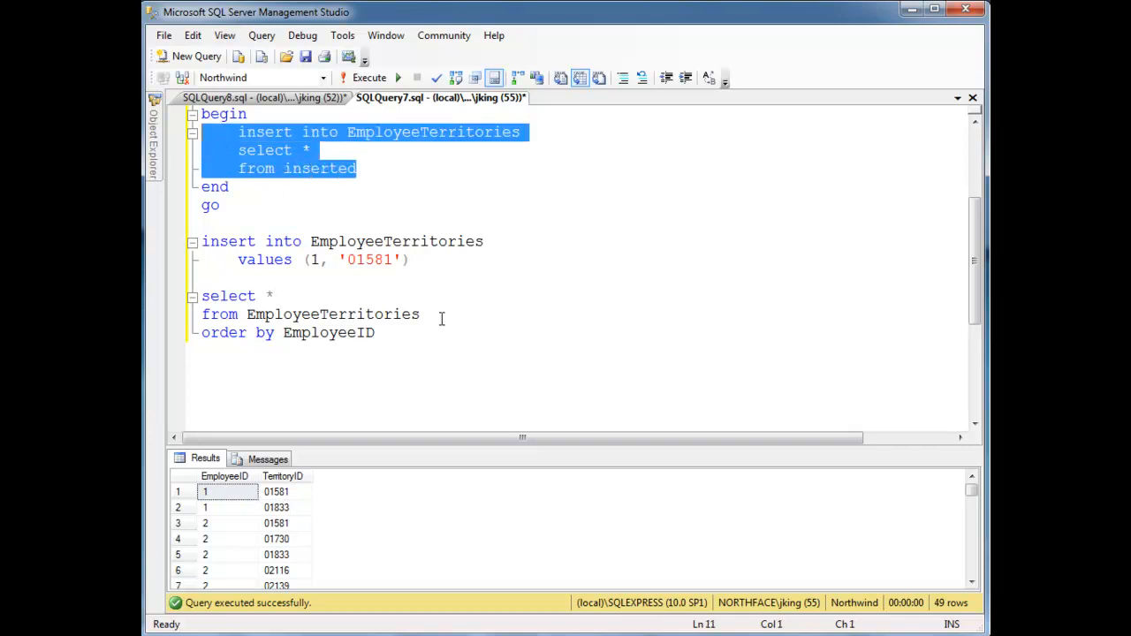
scroll(up, 3)
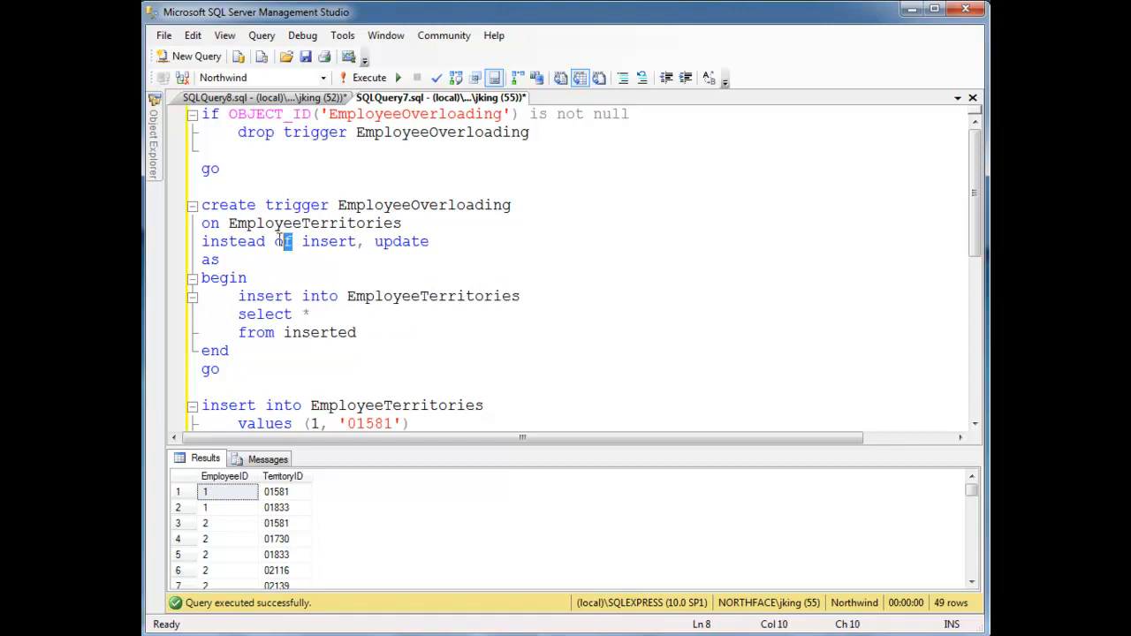
double_click(247, 241)
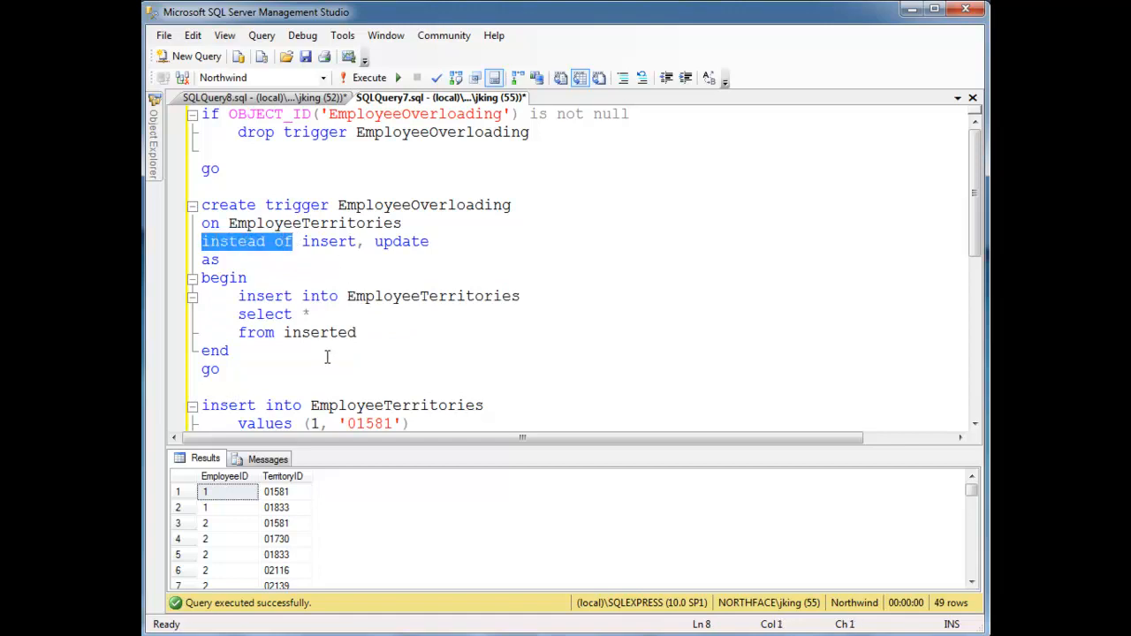
mouse_move(513, 397)
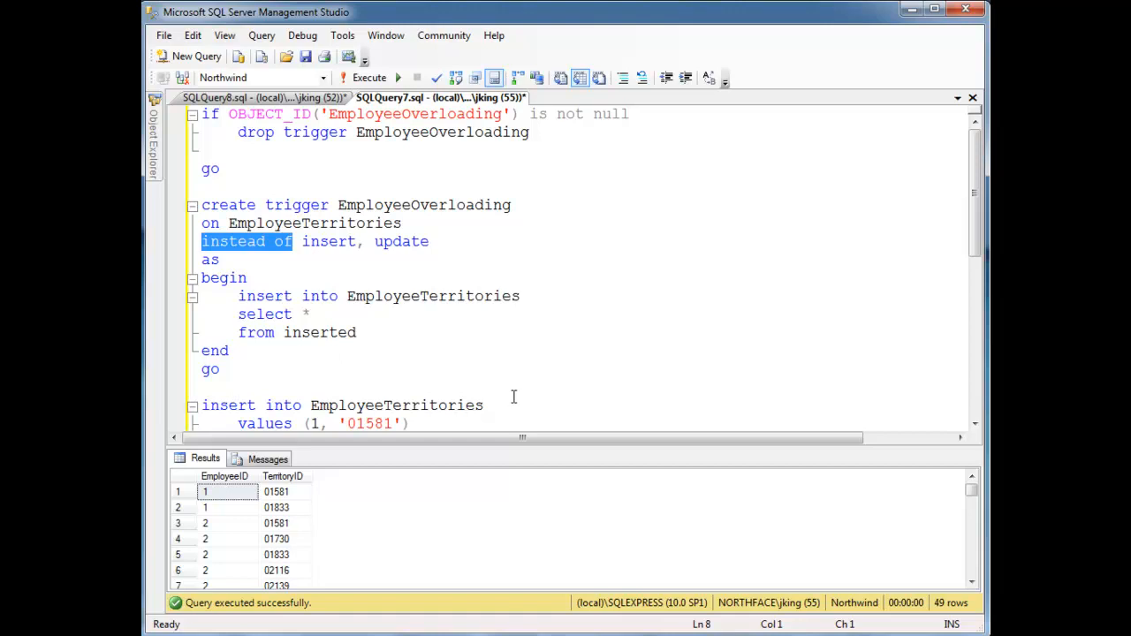